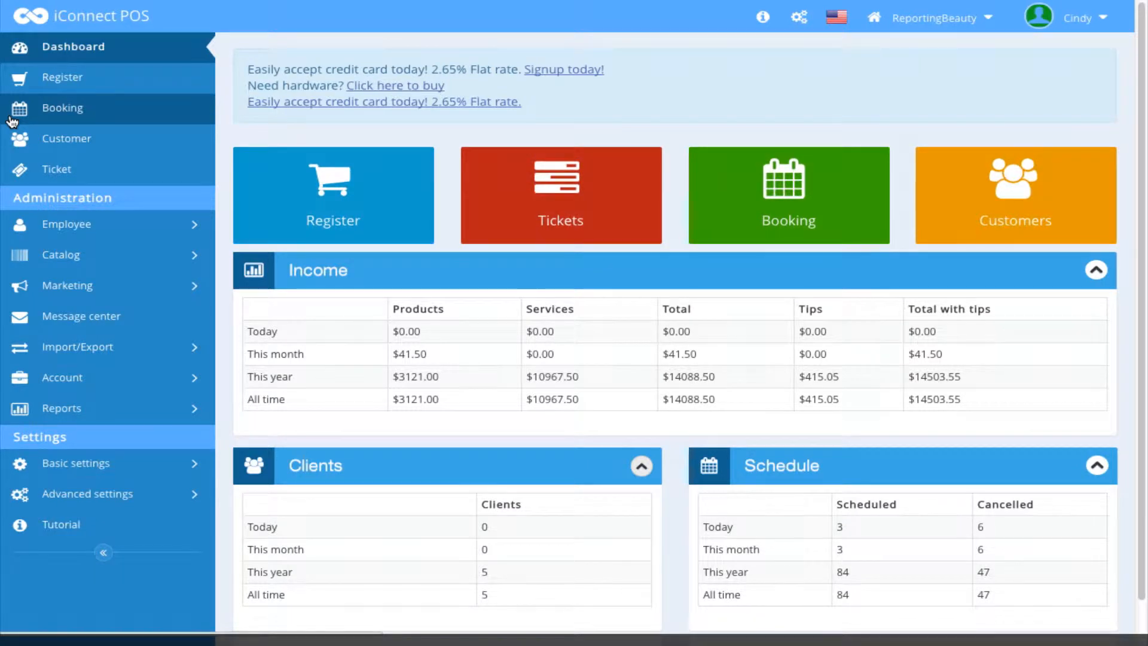
mouse_move(18, 125)
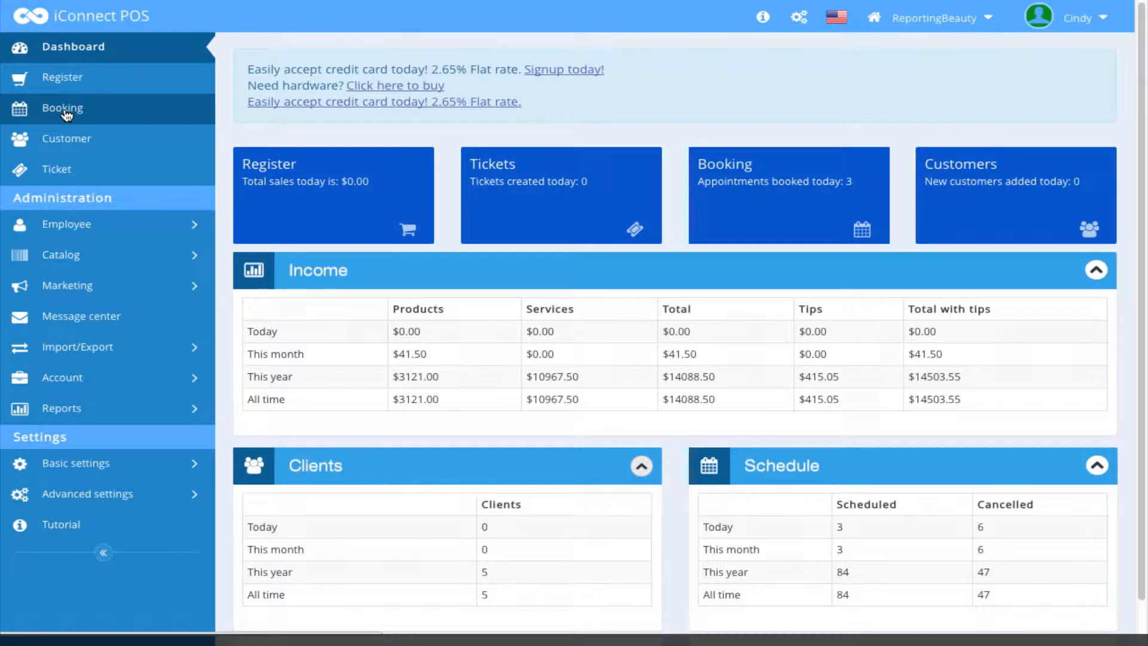
- Open the Booking calendar showing the Wednesday, April 16, 2014 staff schedule
click(62, 109)
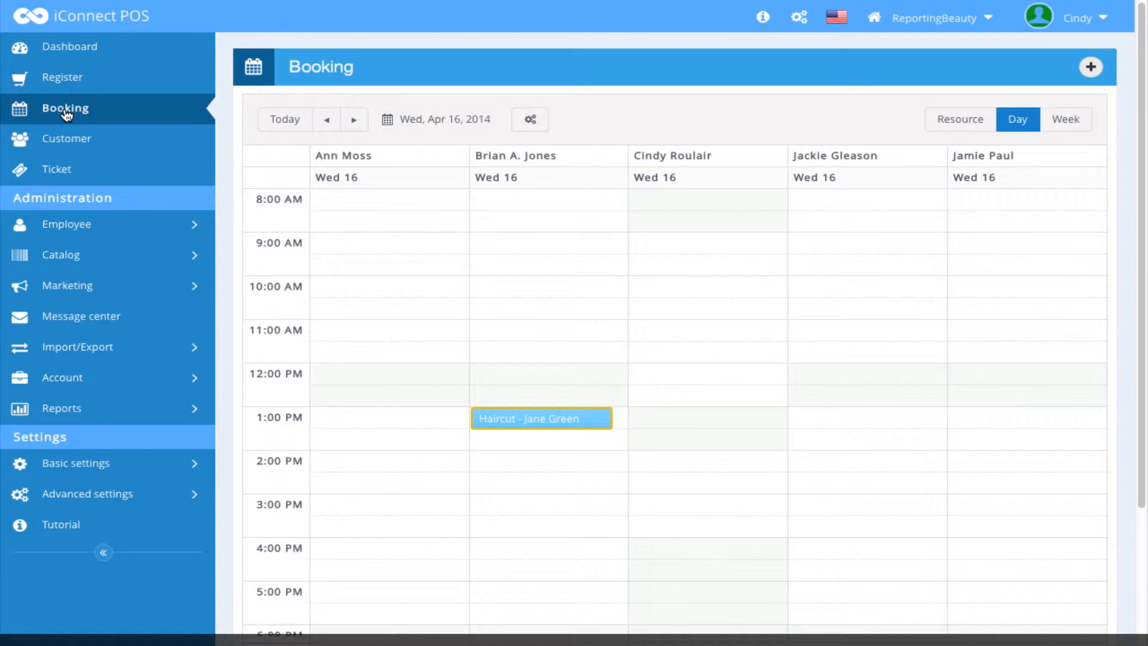
mouse_move(1091, 66)
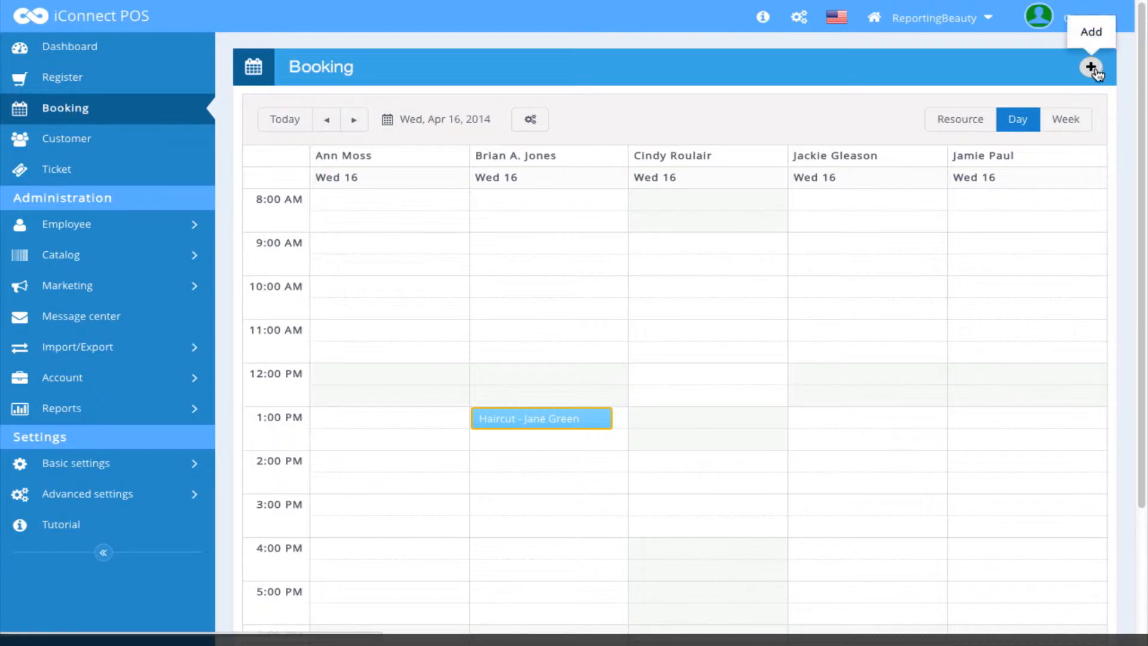
- Show the + Add menu with appointment, waitlist and block-time choices
click(1092, 66)
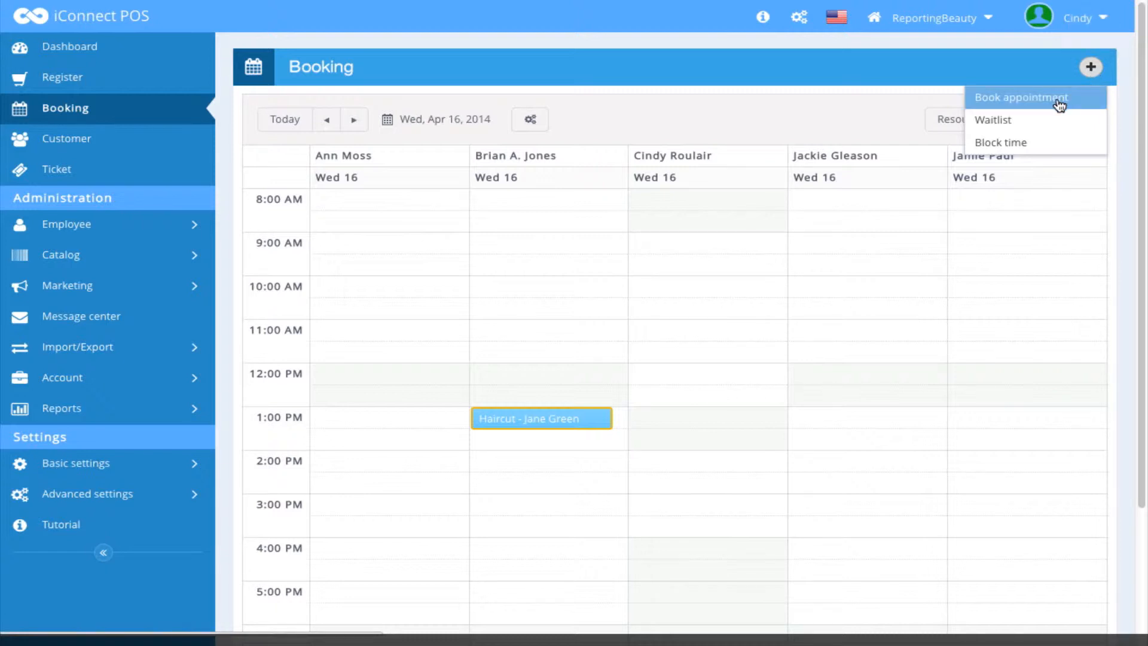
mouse_move(995, 120)
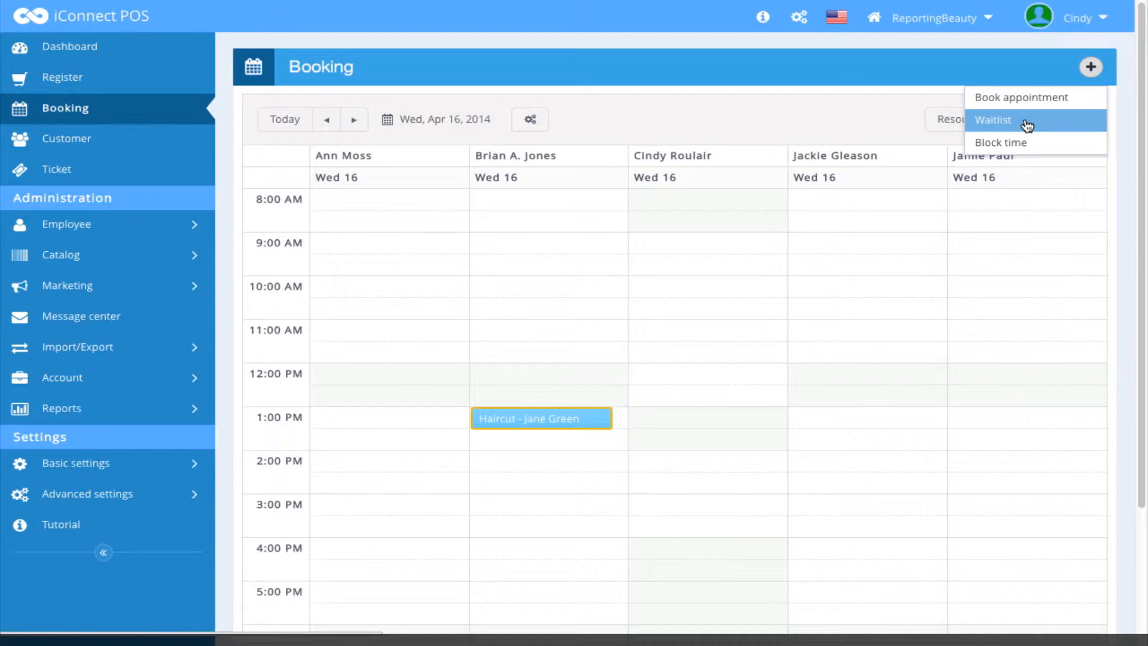
mouse_move(1000, 124)
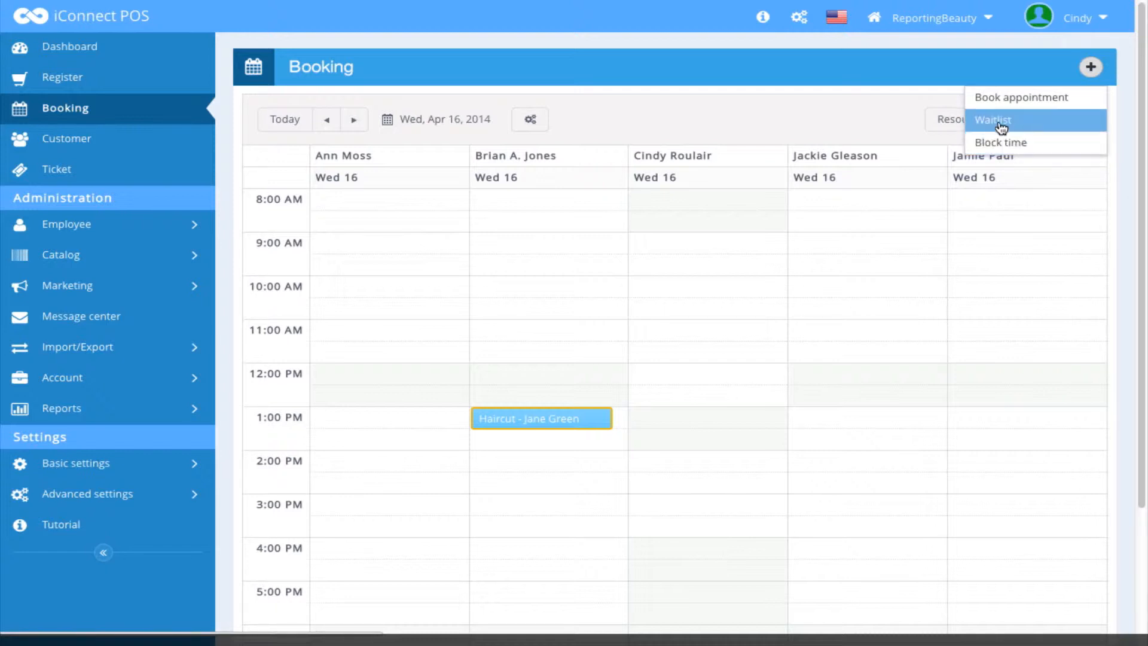
- Create a Waitlist entry with start date 4/16/2014 at 3:00 PM
click(992, 119)
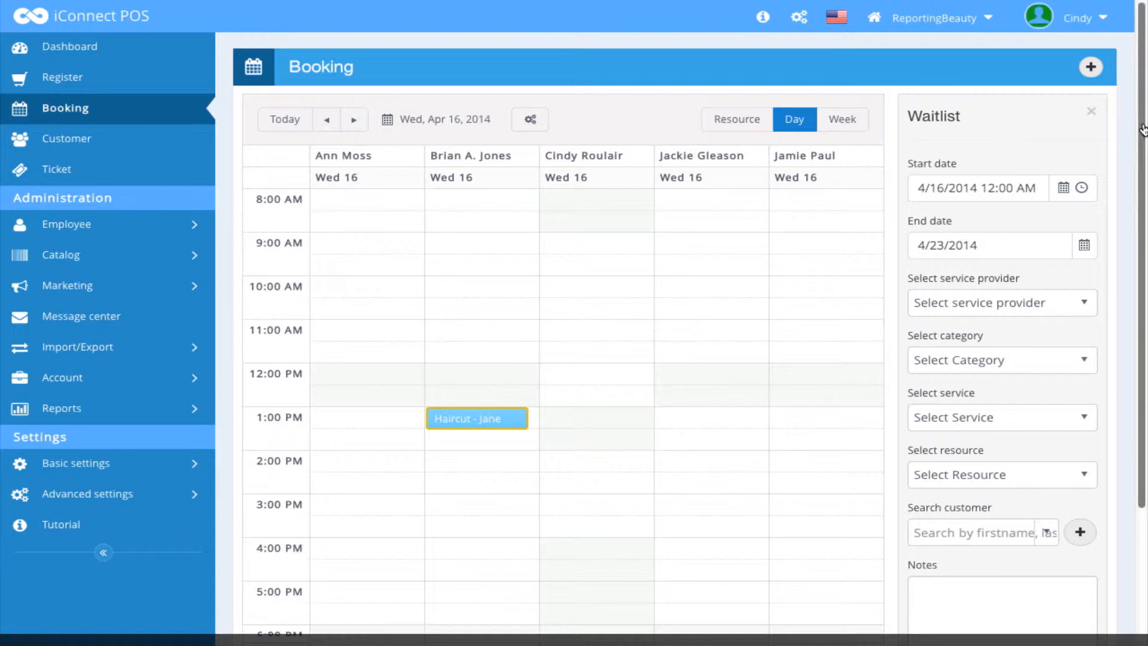
scroll(down, 3)
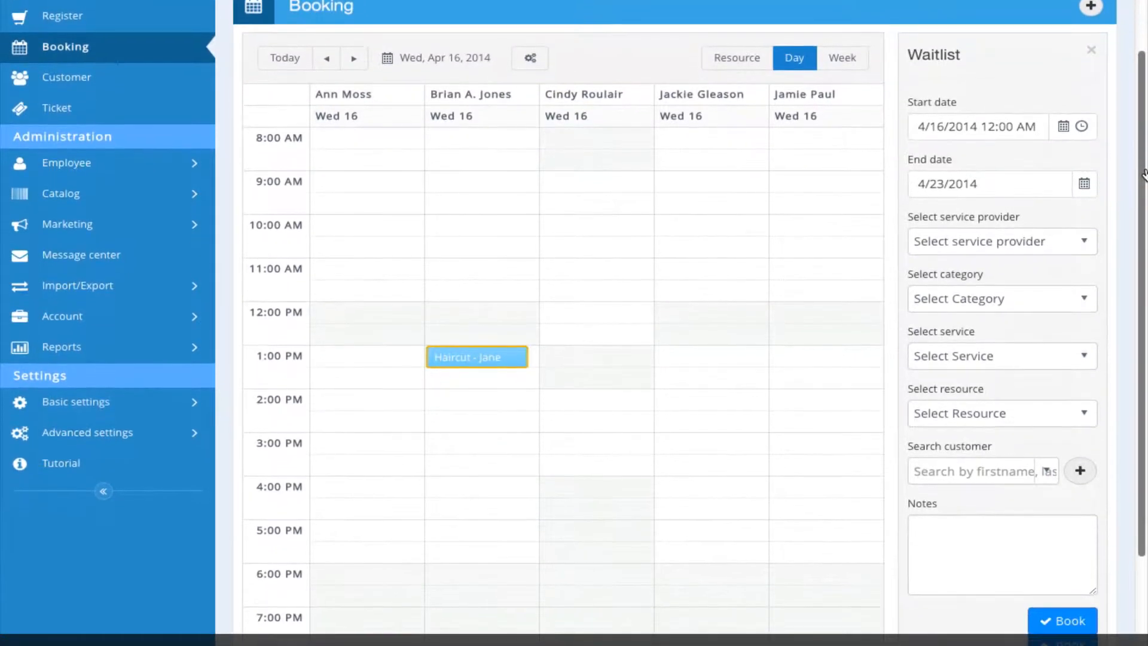
scroll(down, 3)
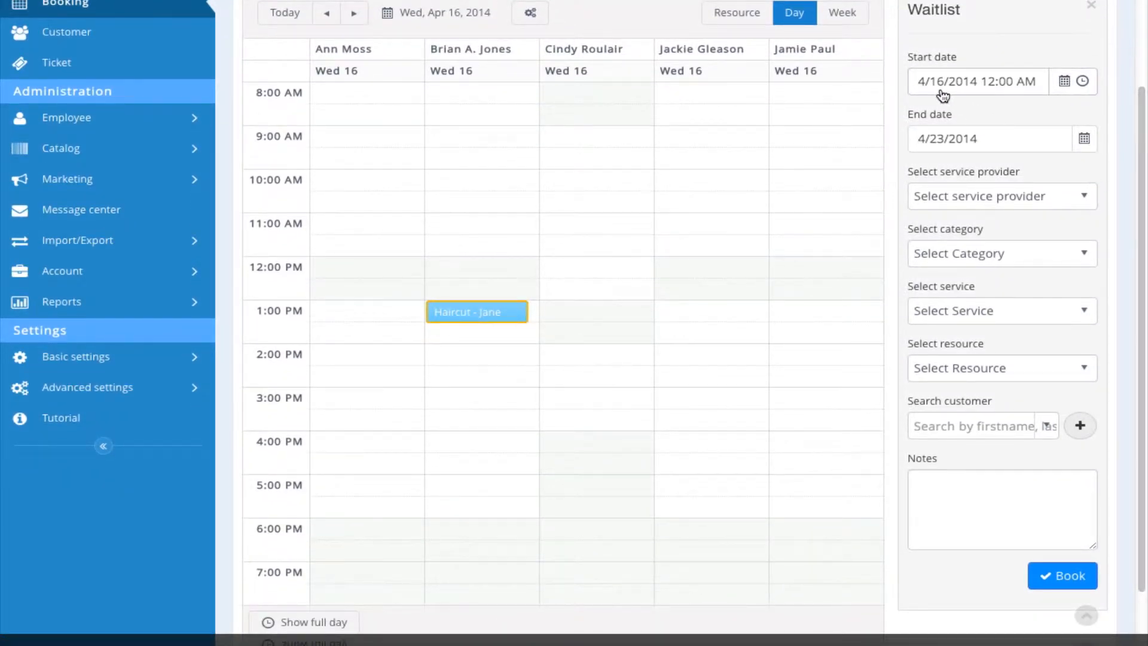
mouse_move(955, 144)
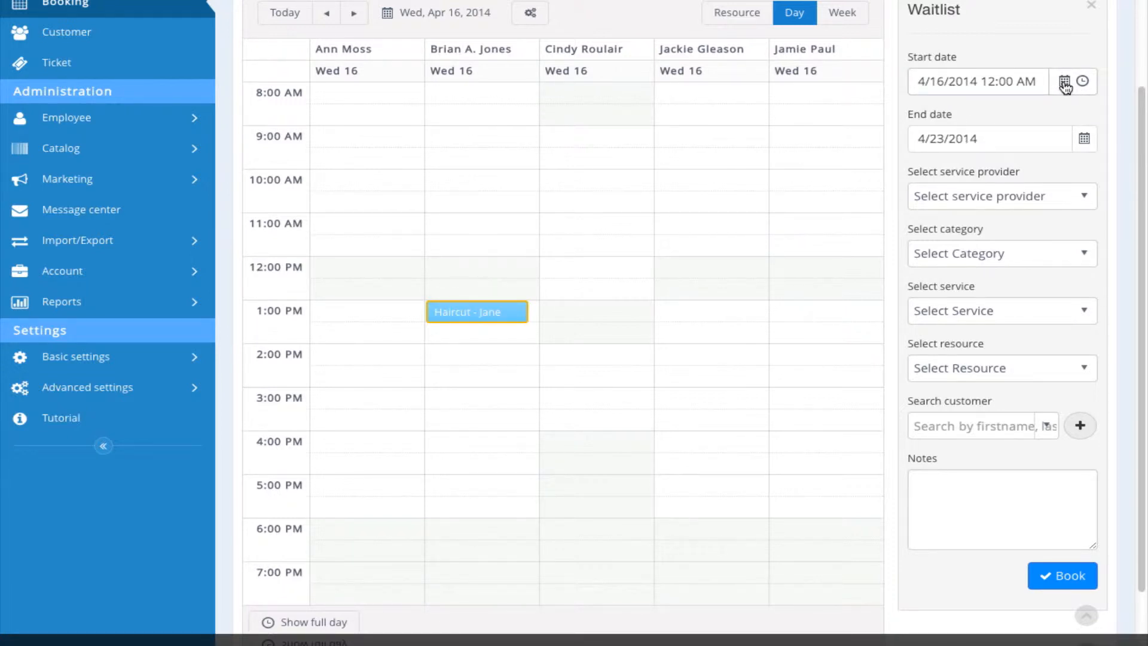
mouse_move(1038, 110)
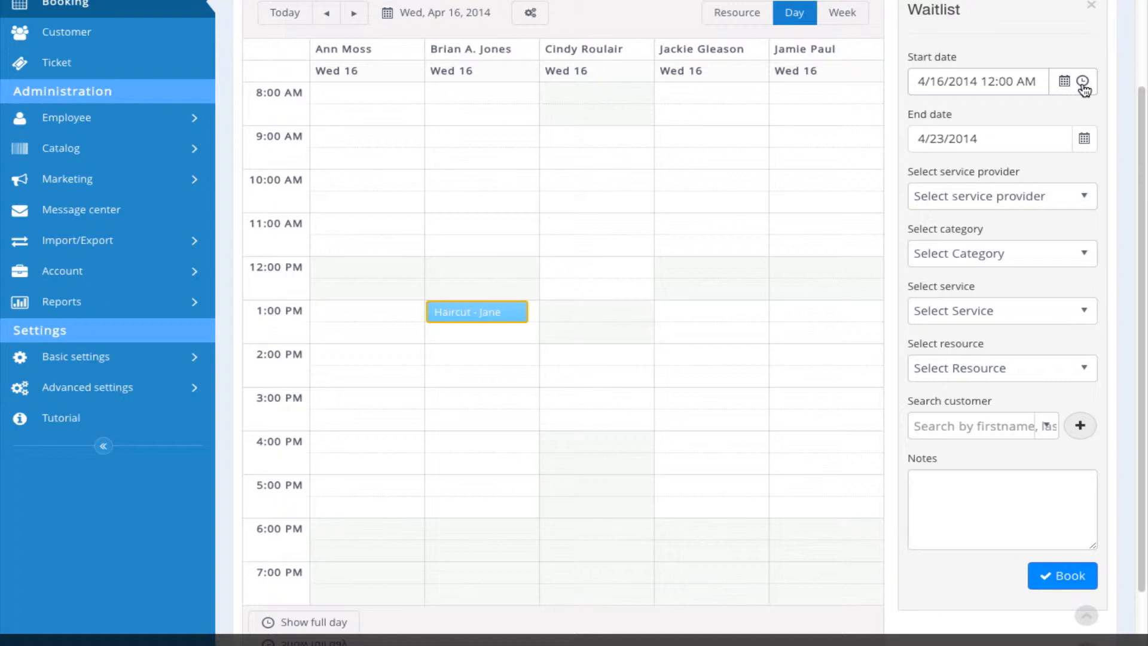
click(1085, 82)
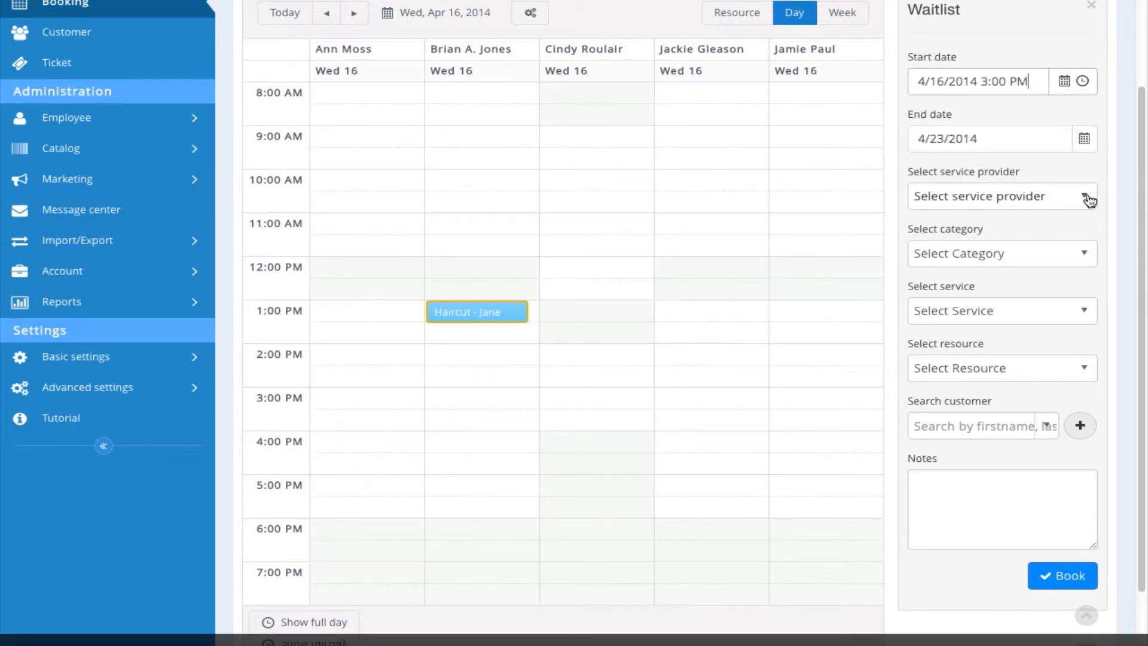
click(1002, 195)
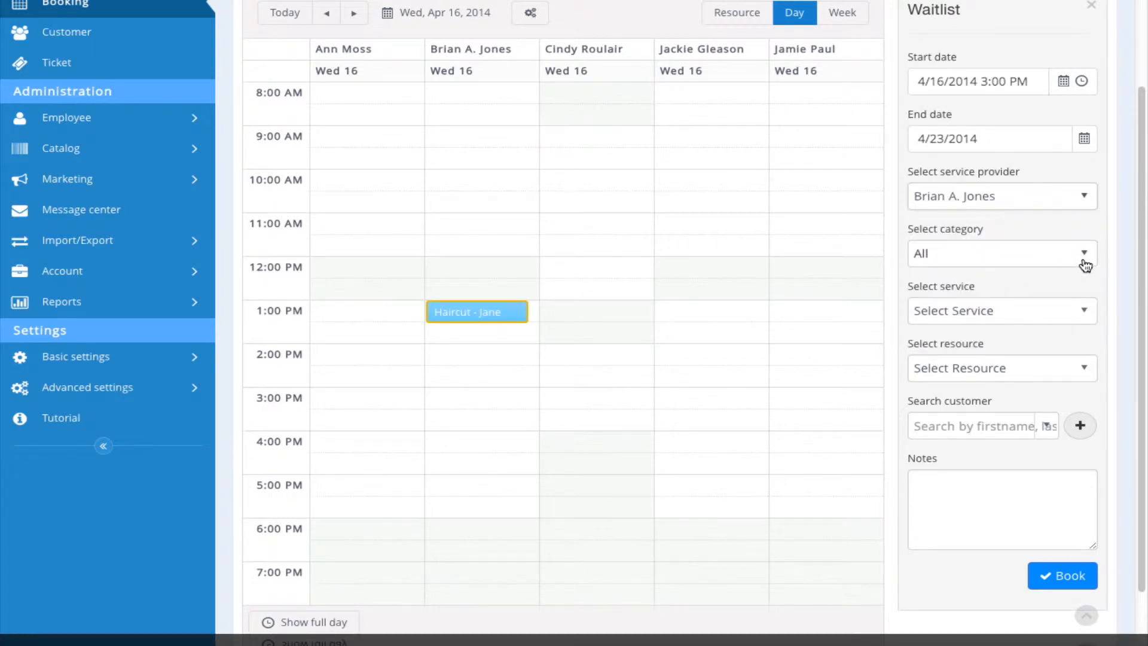
click(1002, 253)
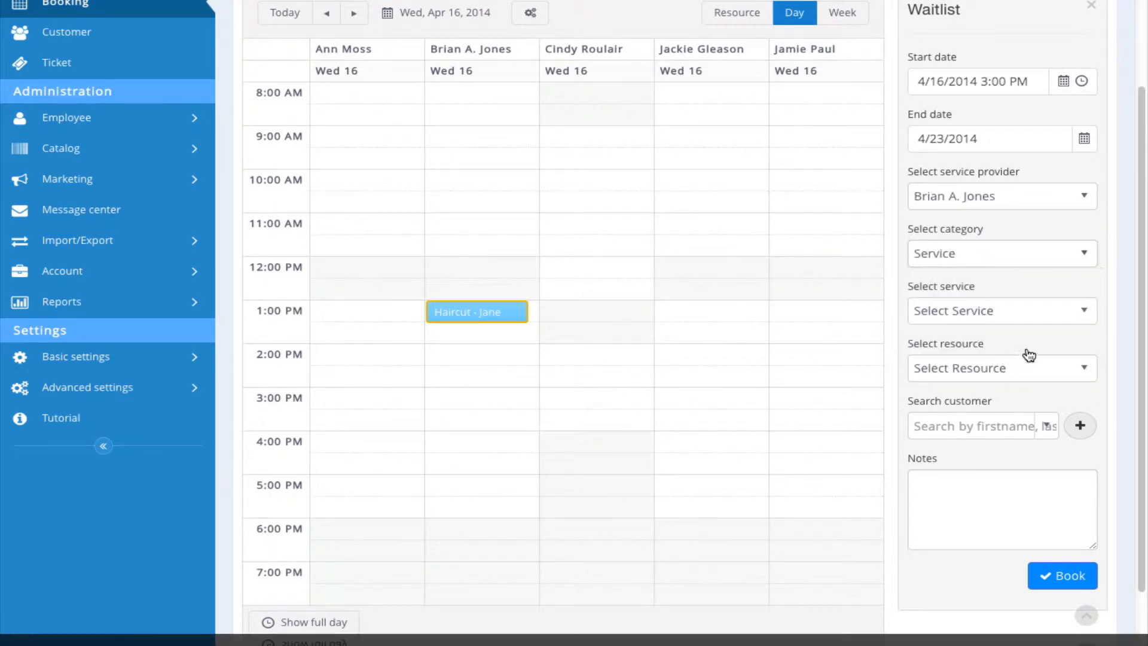
click(1002, 310)
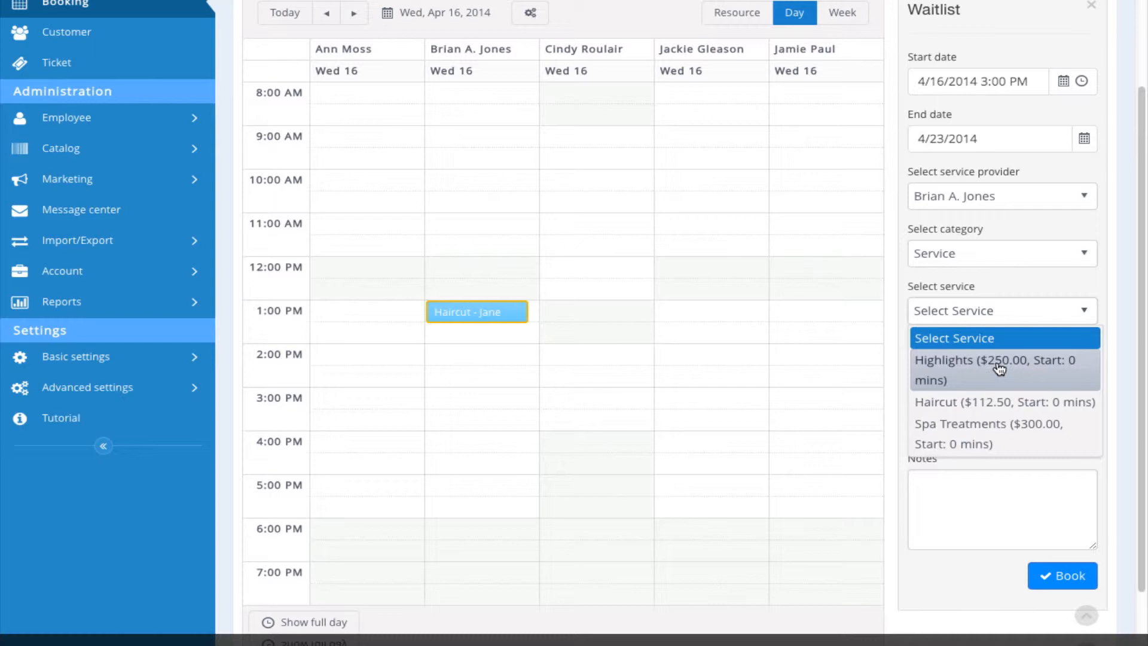
click(999, 360)
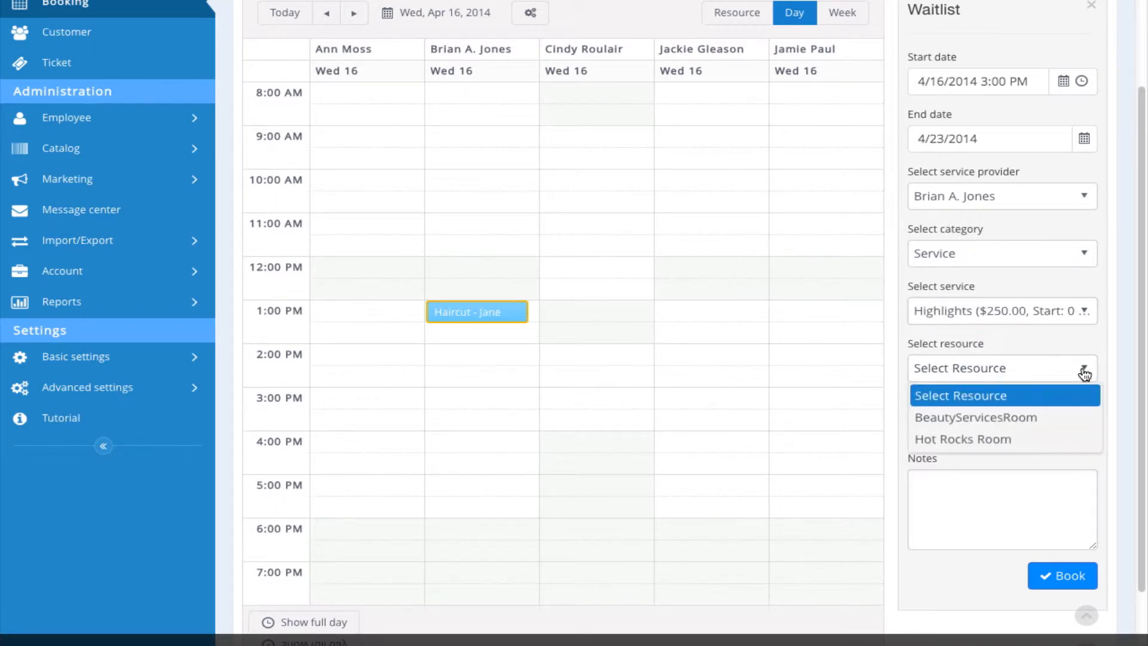
click(976, 417)
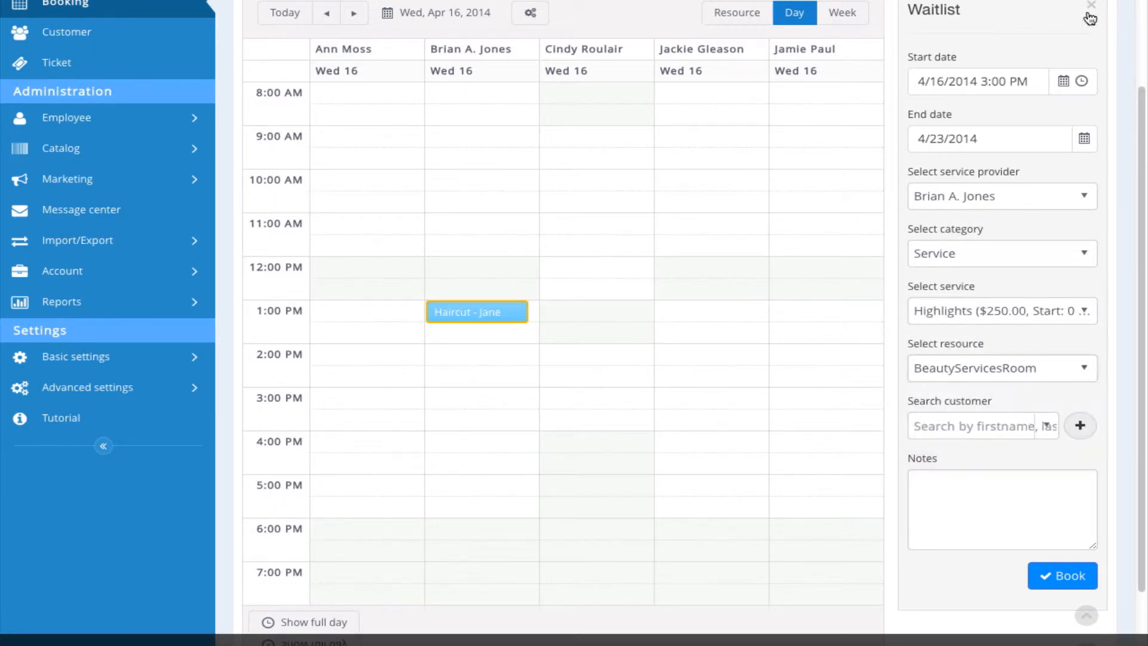
scroll(down, 3)
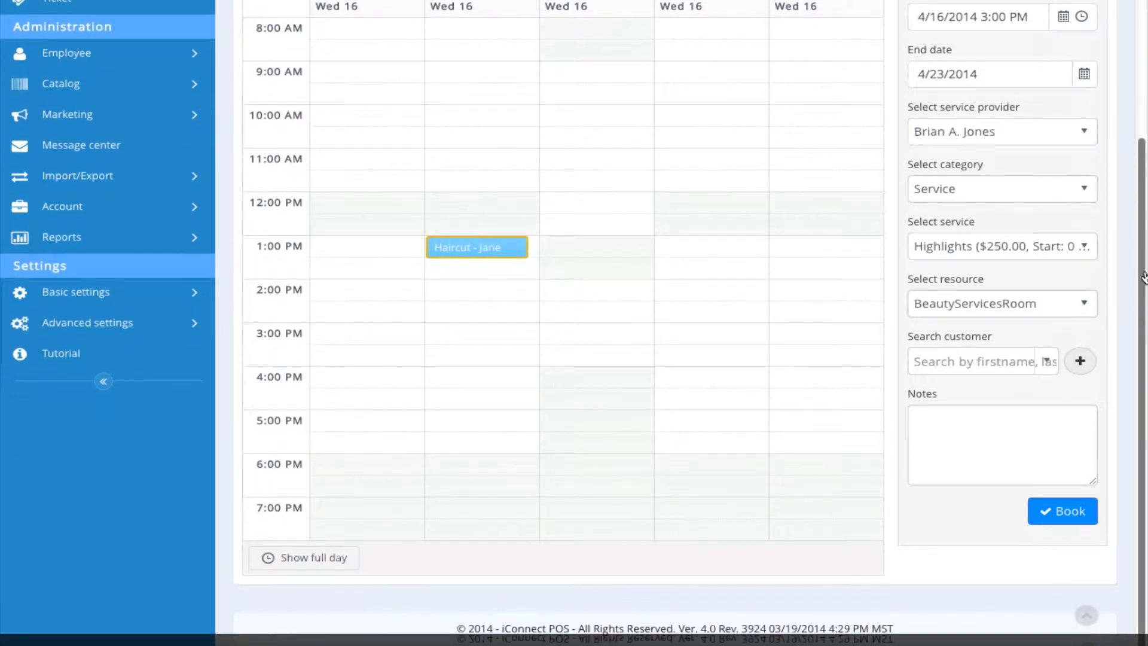
mouse_move(943, 364)
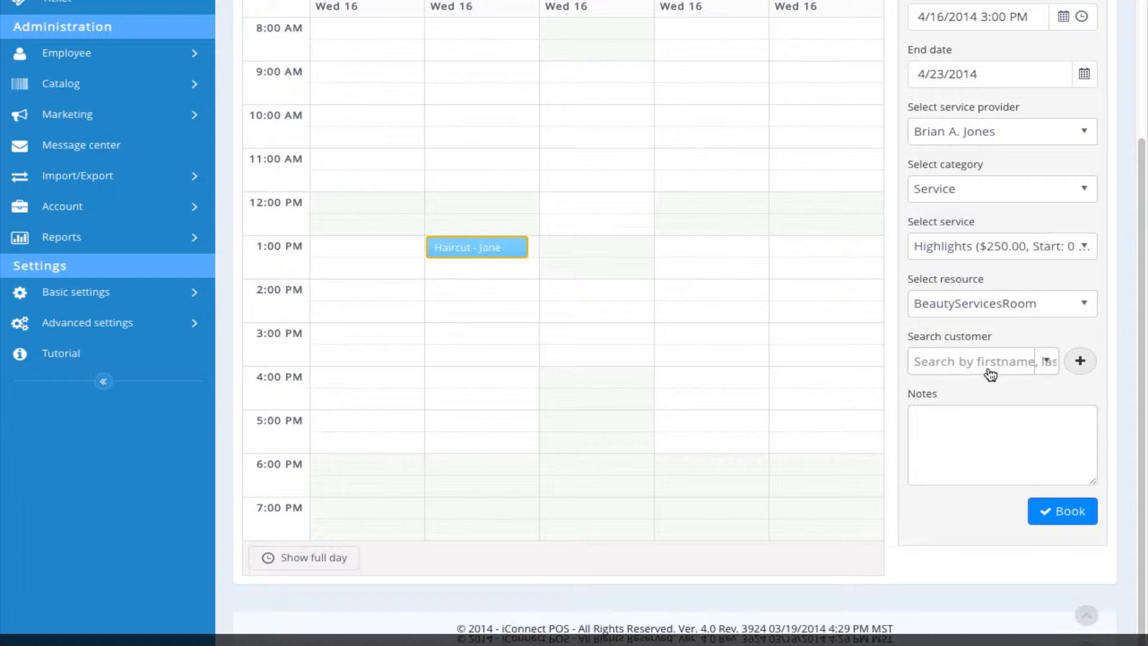
mouse_move(1041, 369)
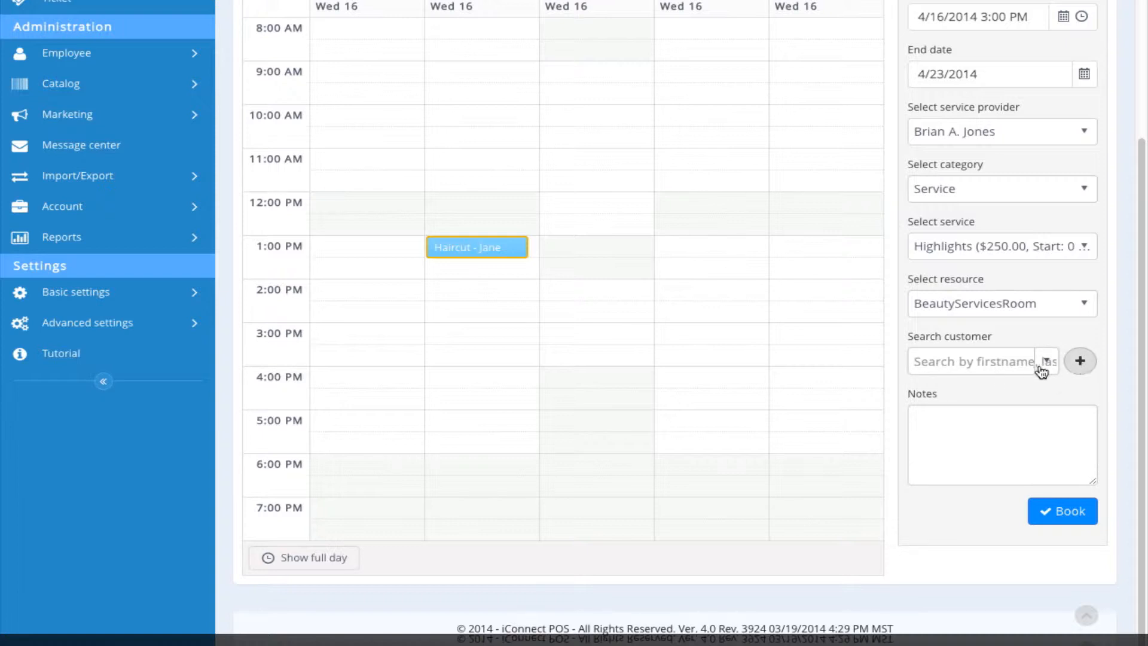
click(982, 361)
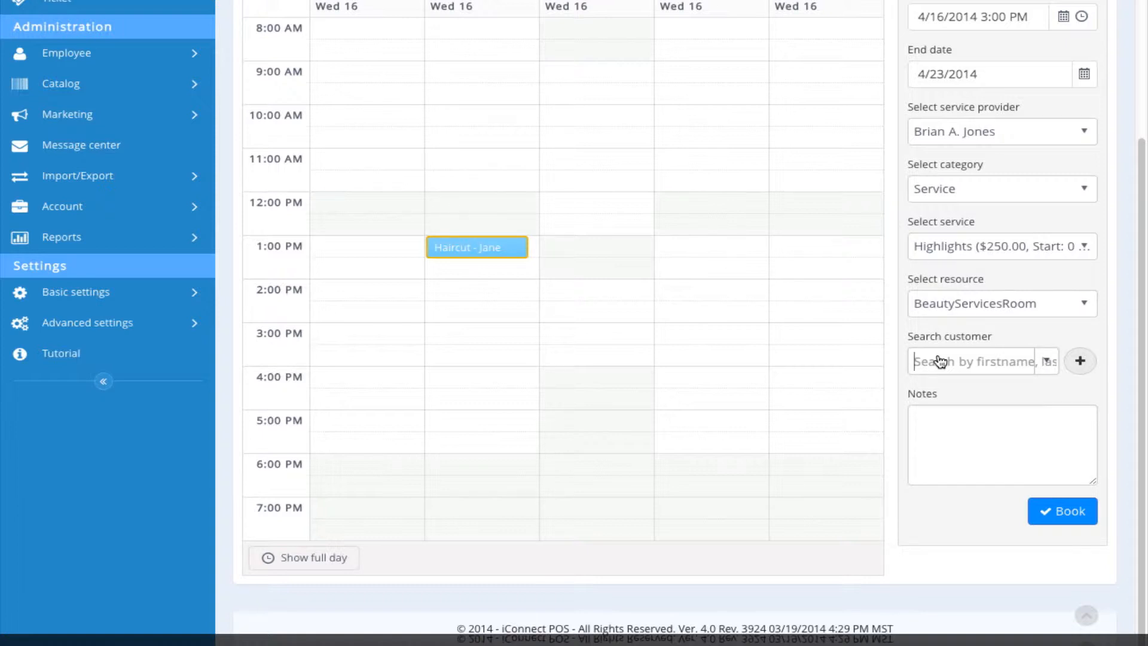
text(Jane)
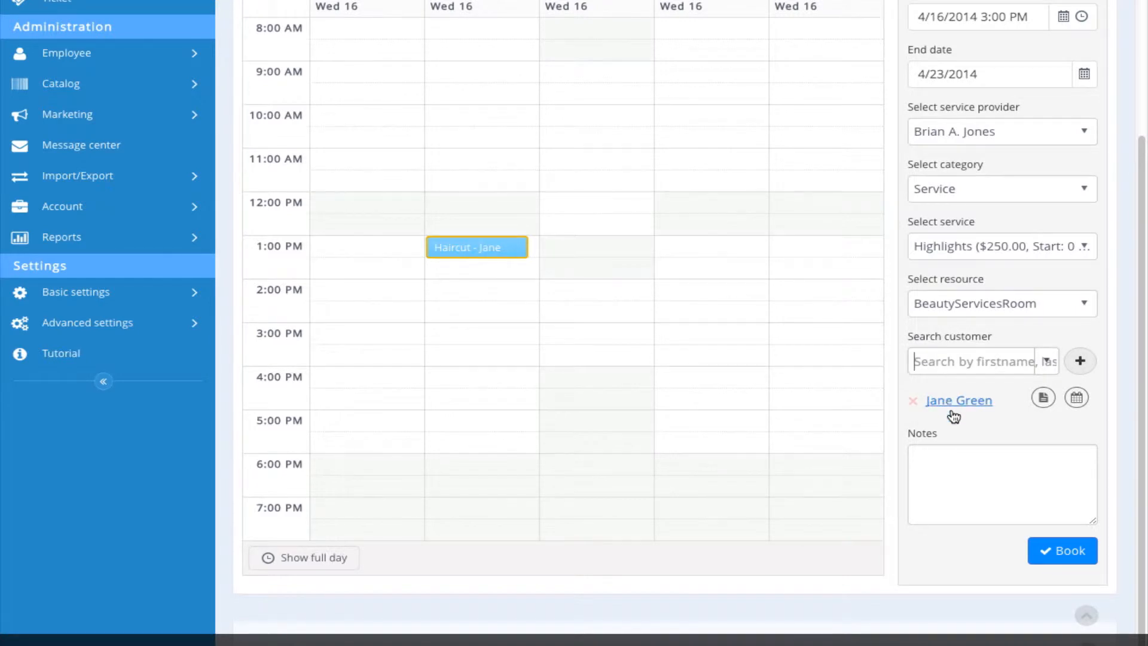
mouse_move(956, 410)
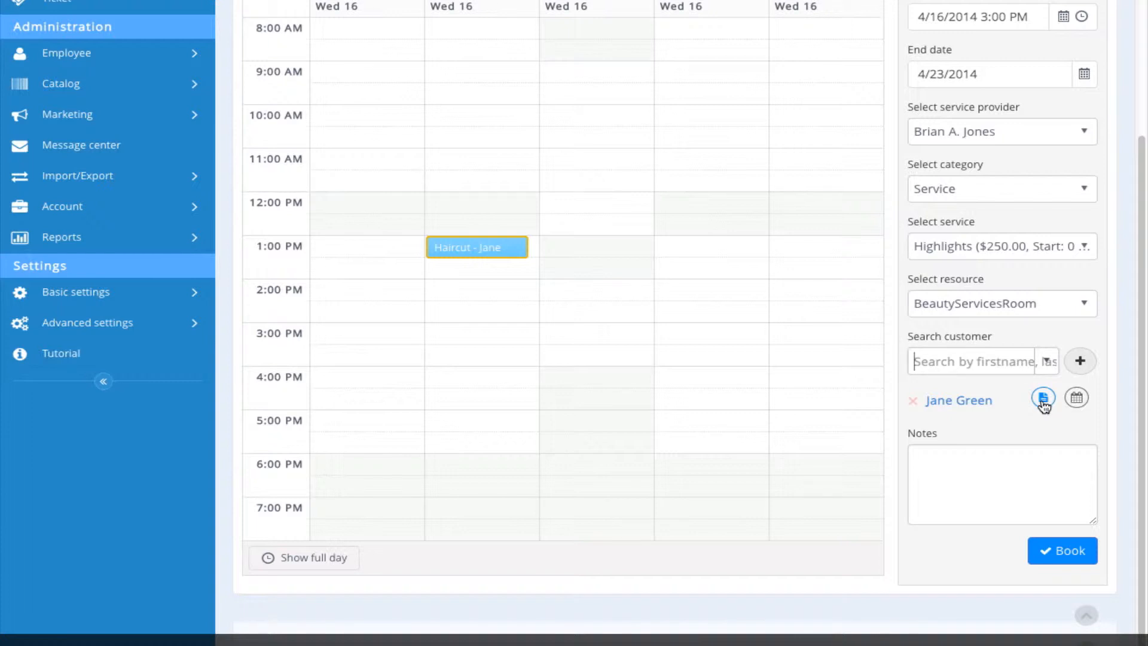
mouse_move(1077, 398)
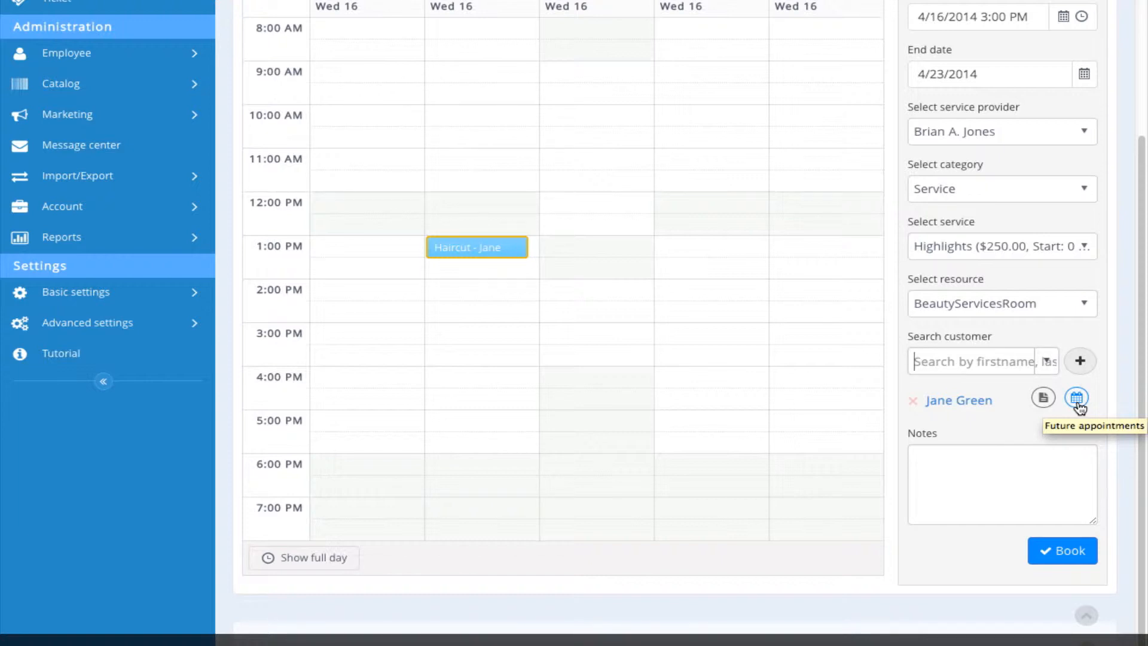
mouse_move(983, 484)
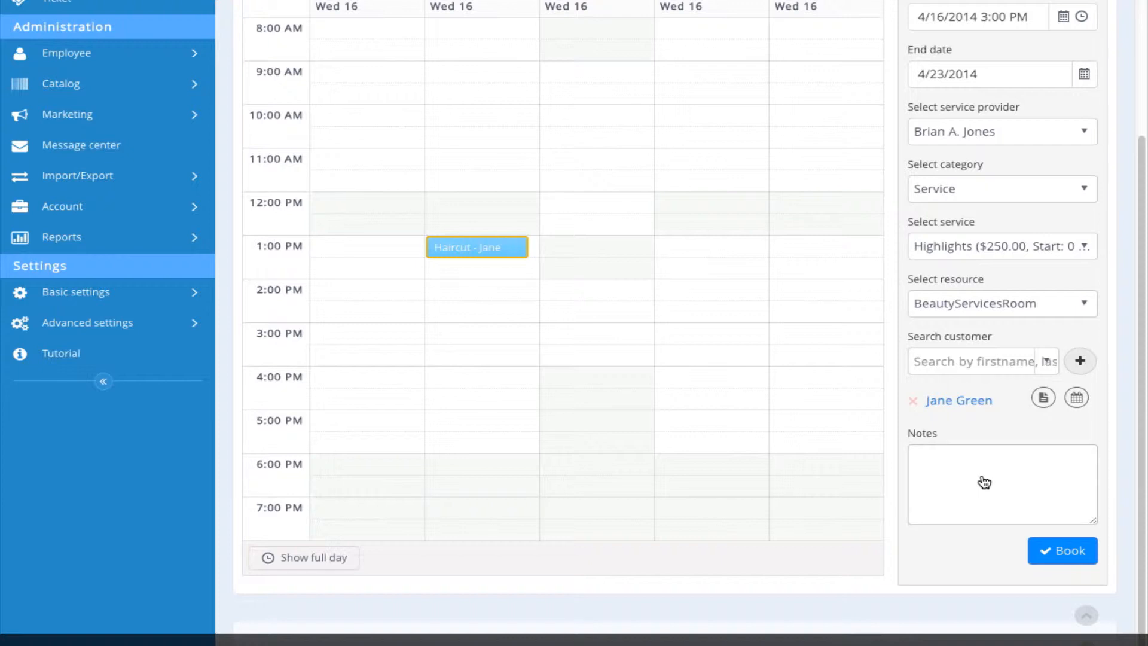
- Add the note 'Please call Jane when appt become…' and book the waitlist entry
text(Please)
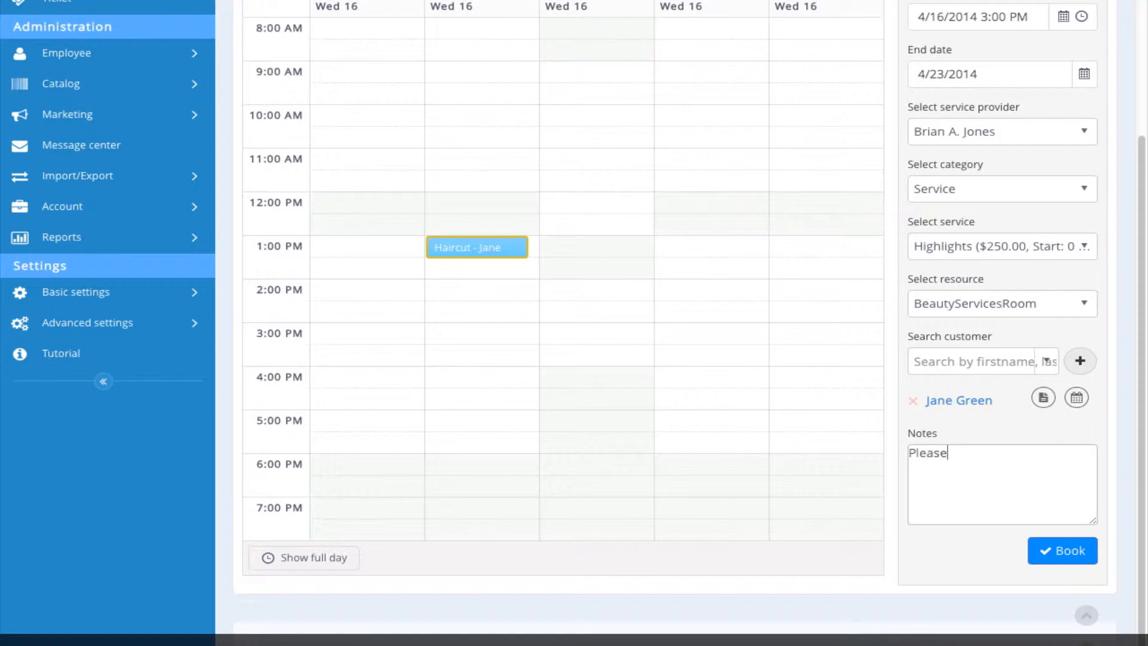
text(call Jane when)
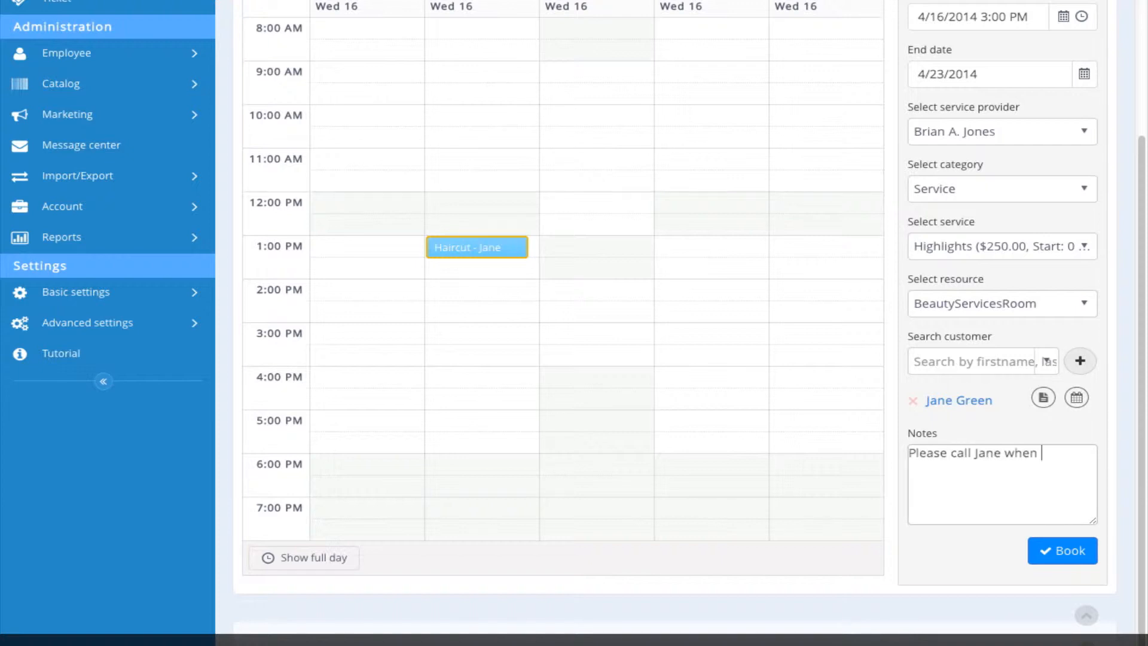
text(appt becomes available.)
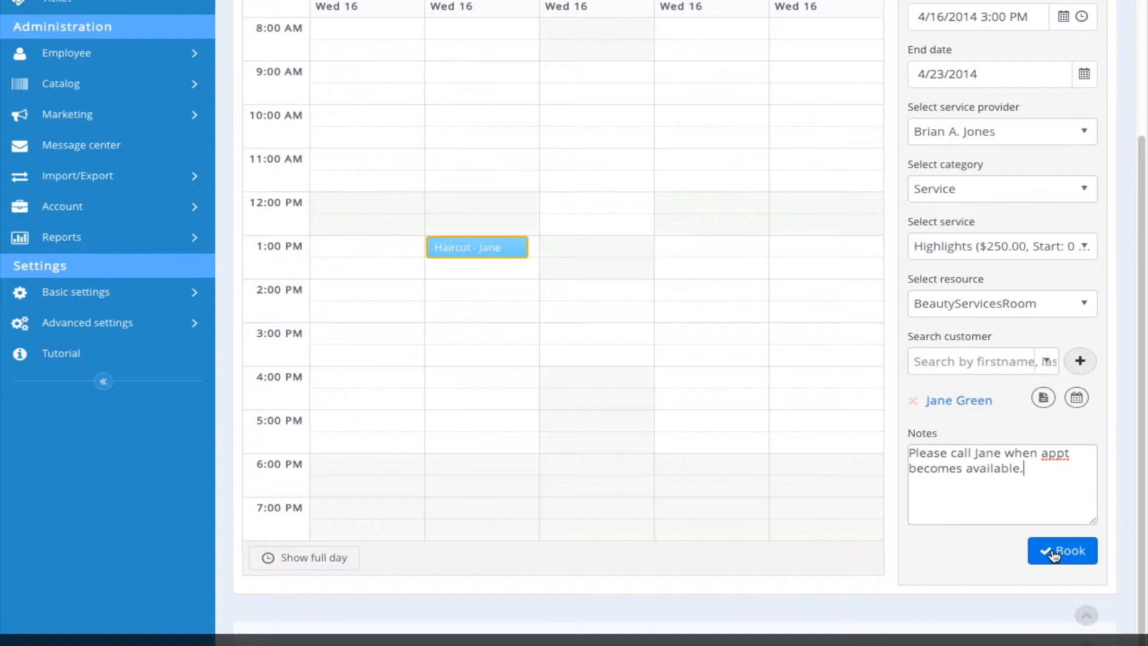
click(1062, 551)
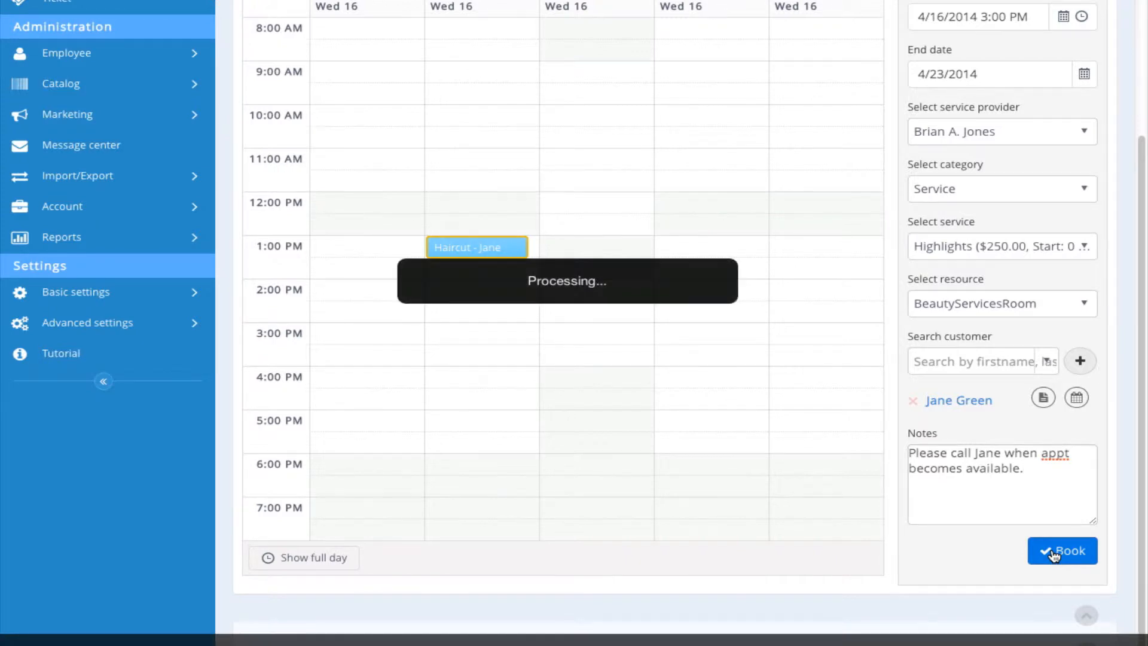
click(1063, 551)
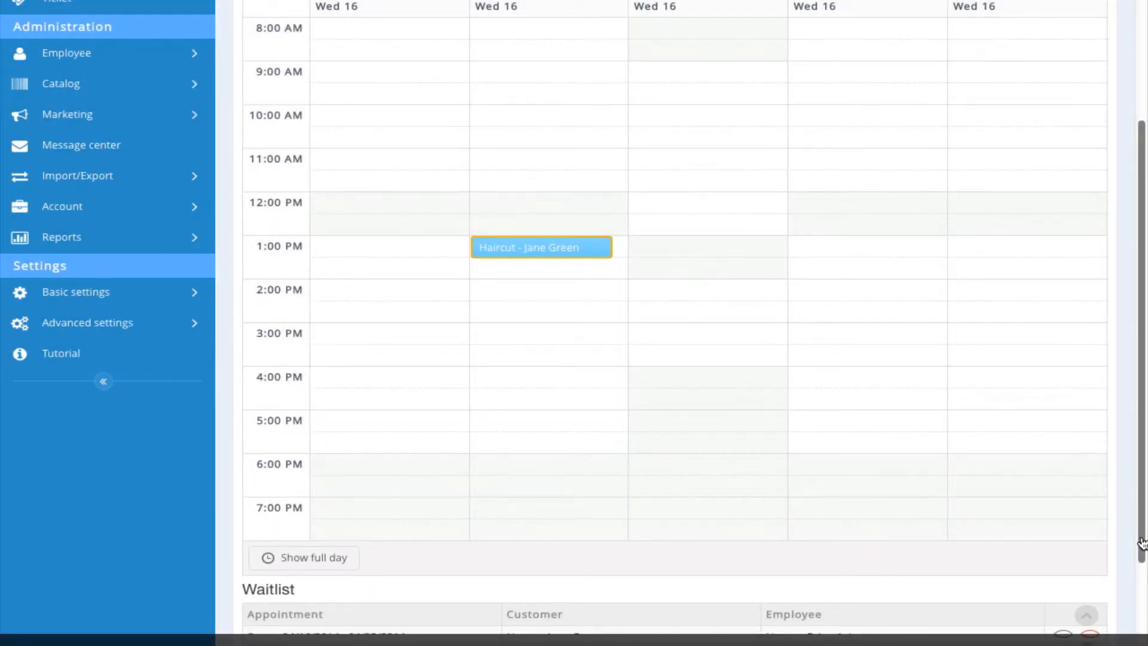
scroll(down, 3)
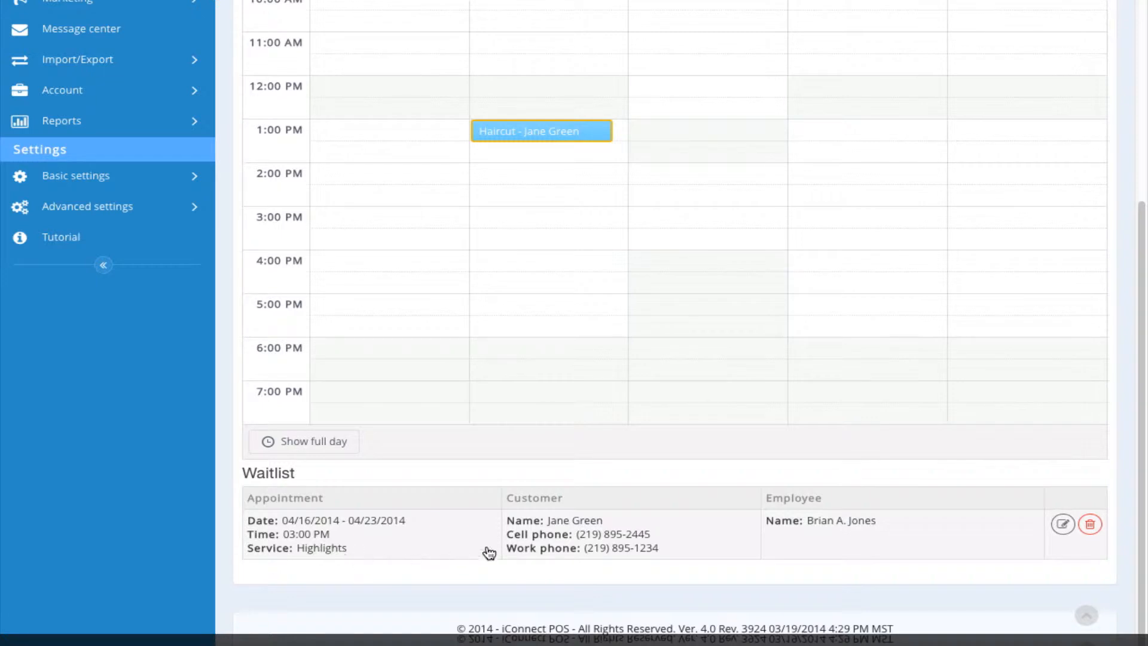
mouse_move(877, 543)
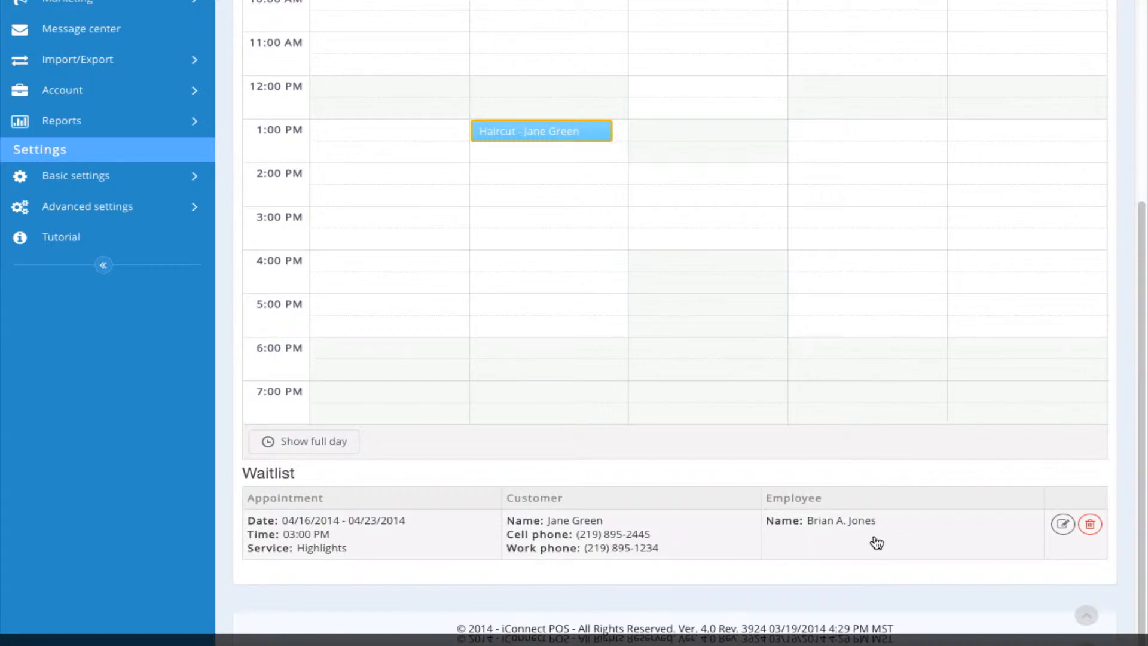
mouse_move(871, 542)
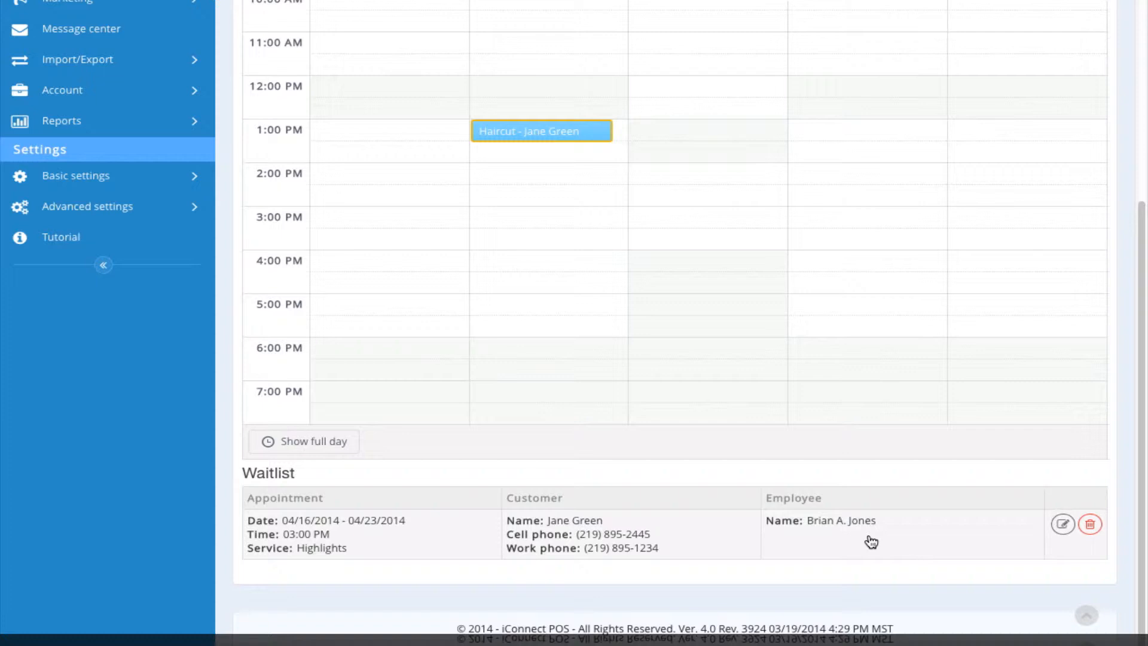
mouse_move(1055, 566)
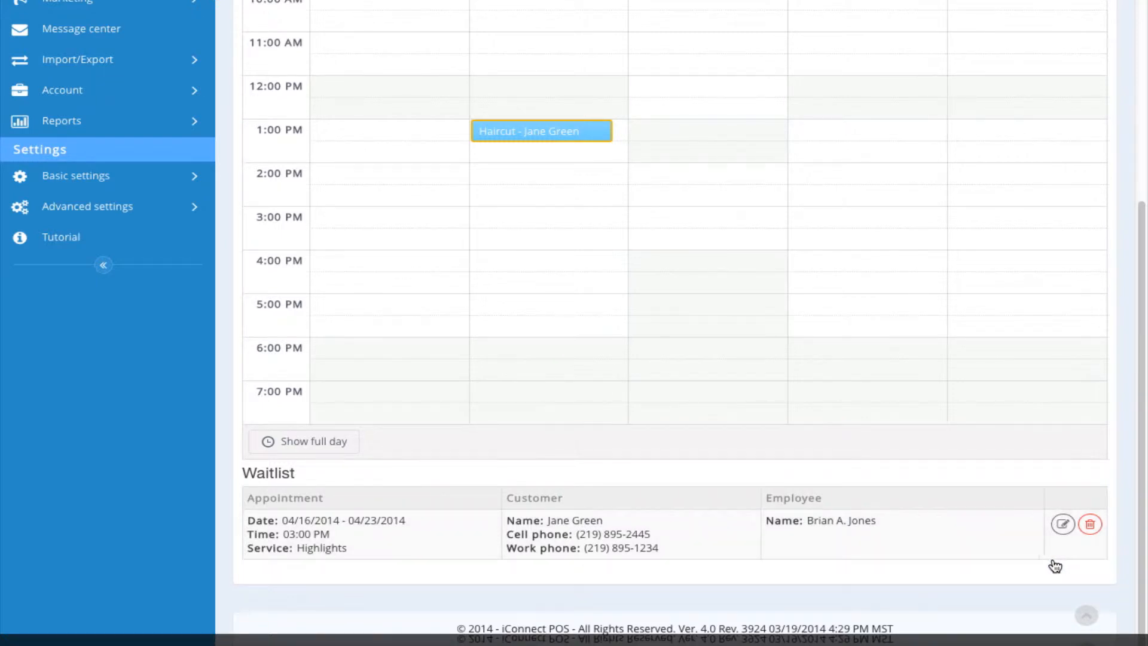
mouse_move(1079, 563)
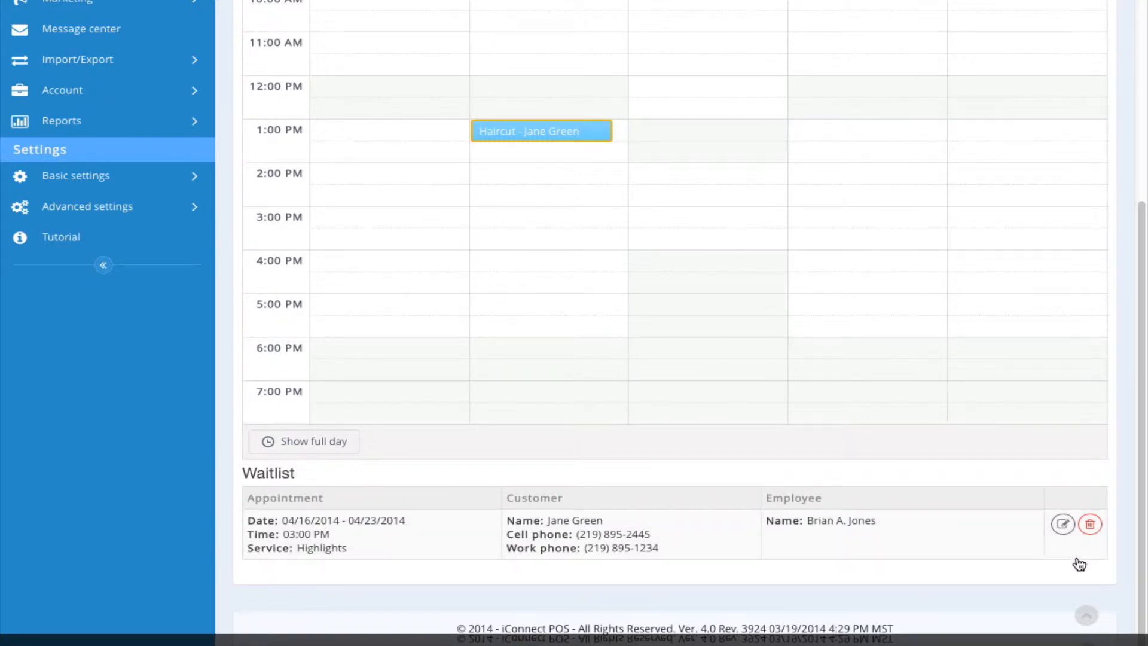
mouse_move(1090, 525)
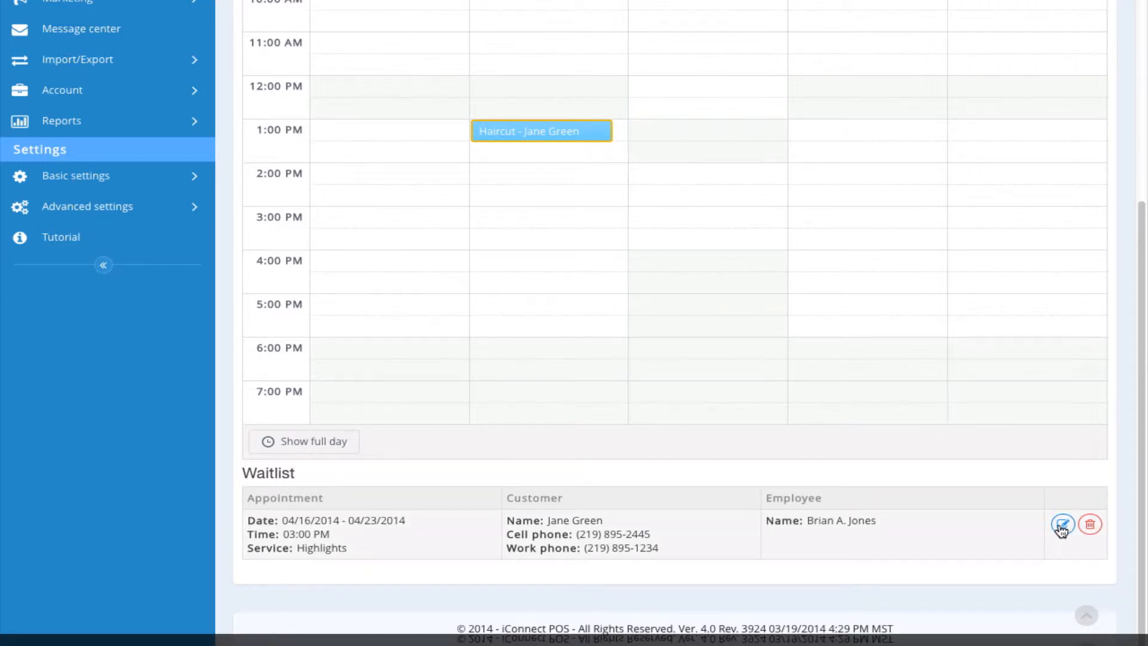
click(1063, 525)
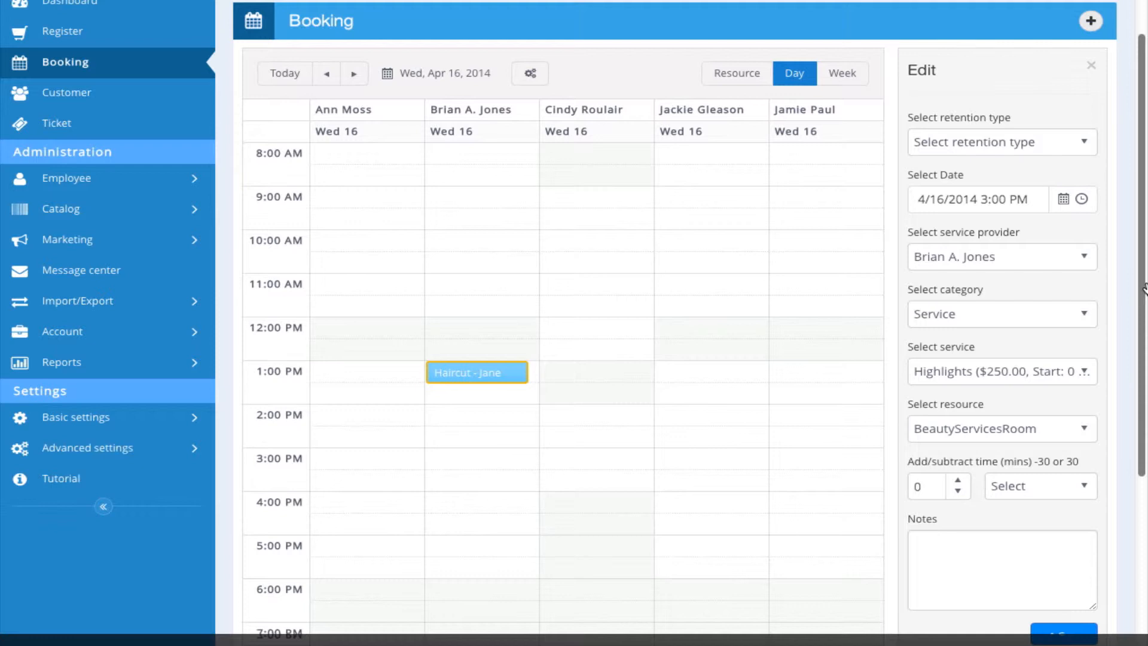
scroll(down, 3)
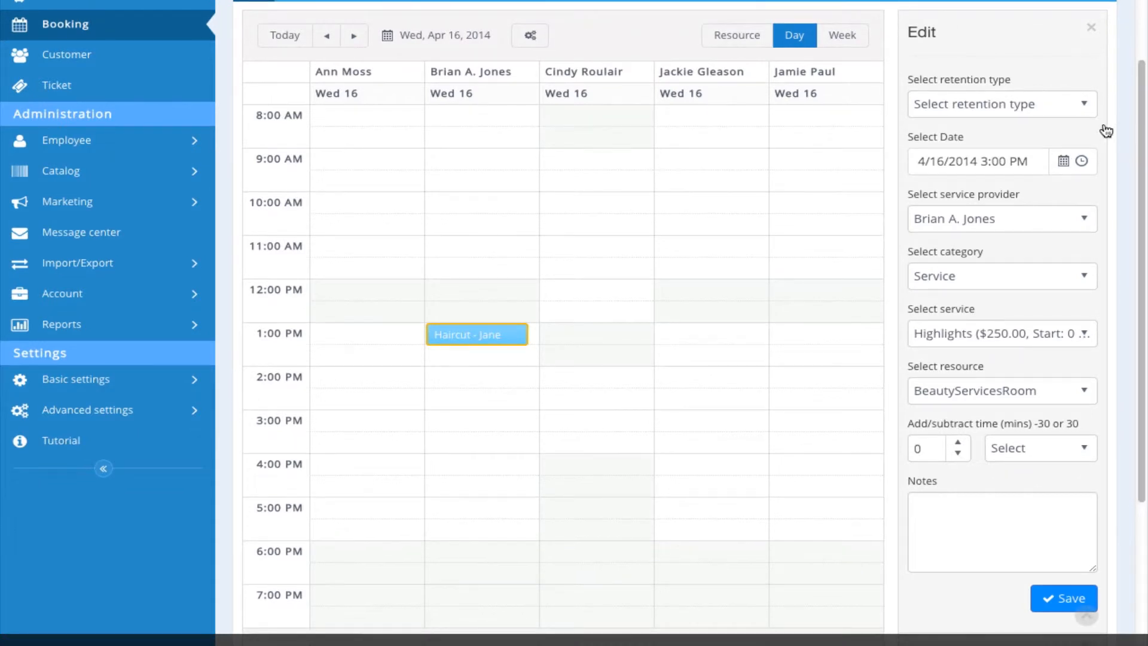
- Set retention type to Return Visit, adding 60 minutes to service time
click(1001, 104)
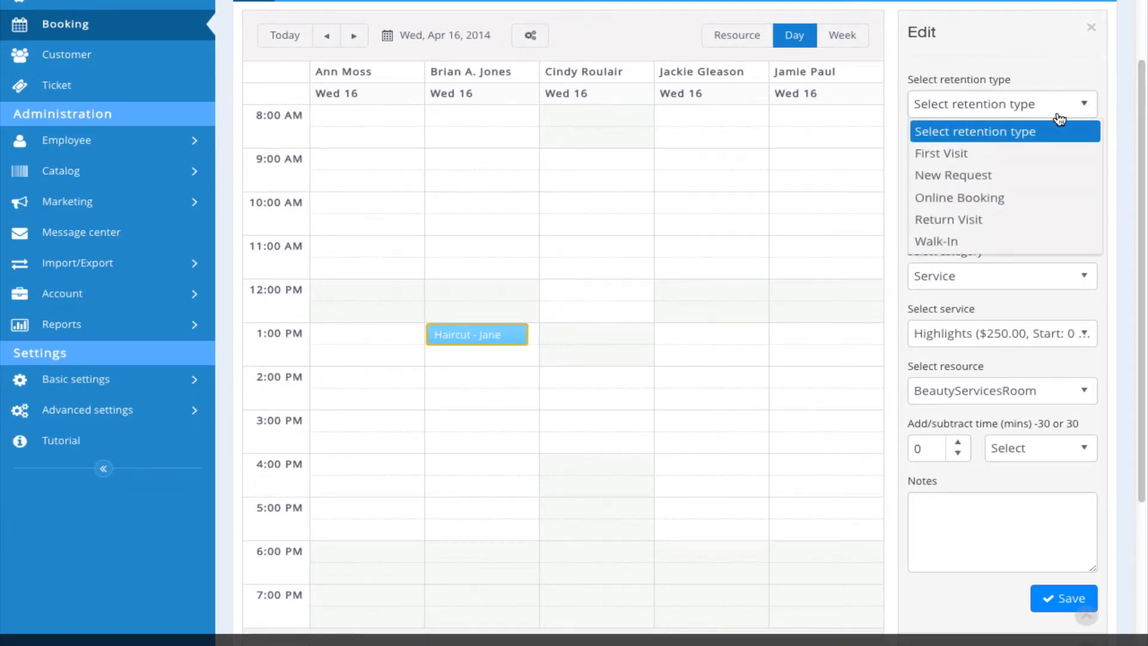
click(948, 219)
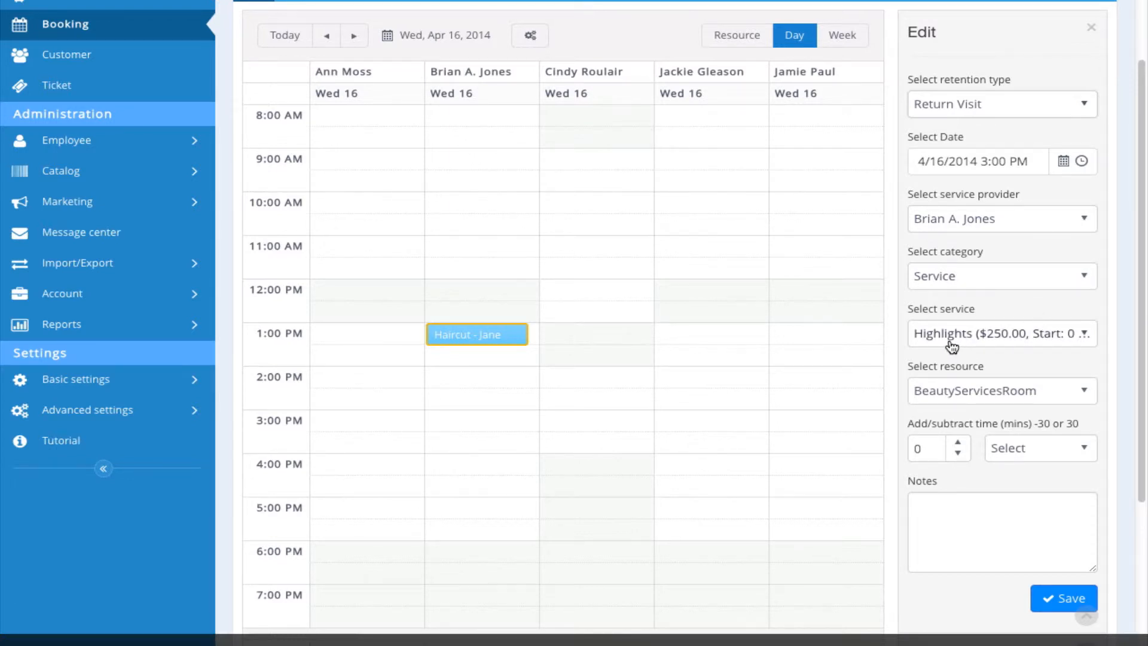
mouse_move(1002, 388)
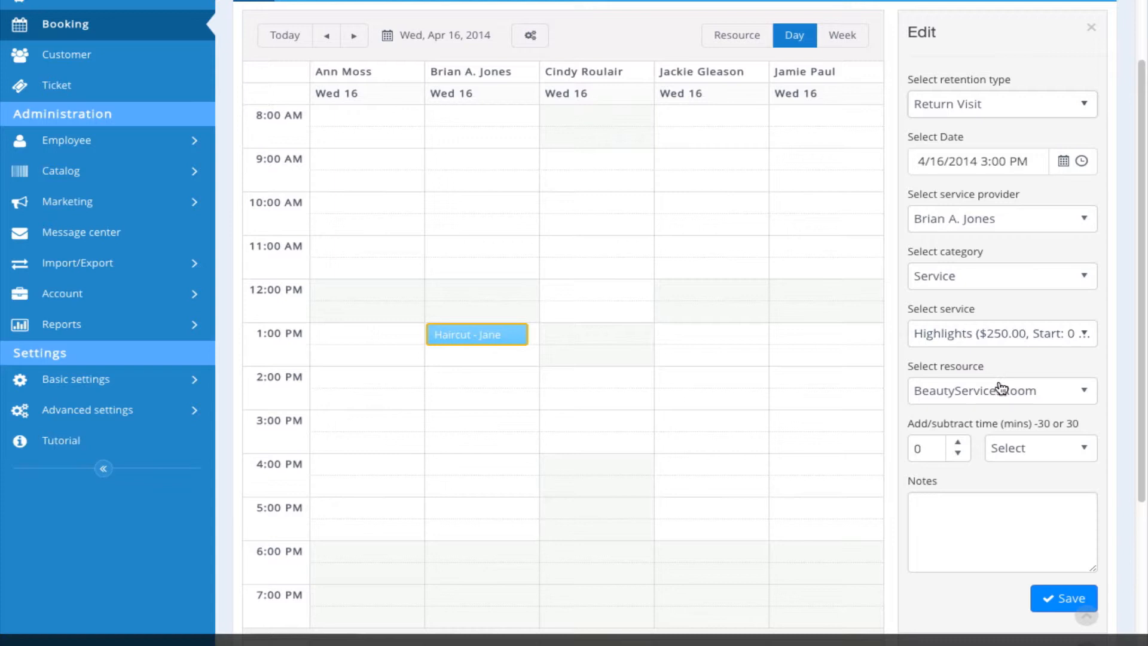
click(924, 447)
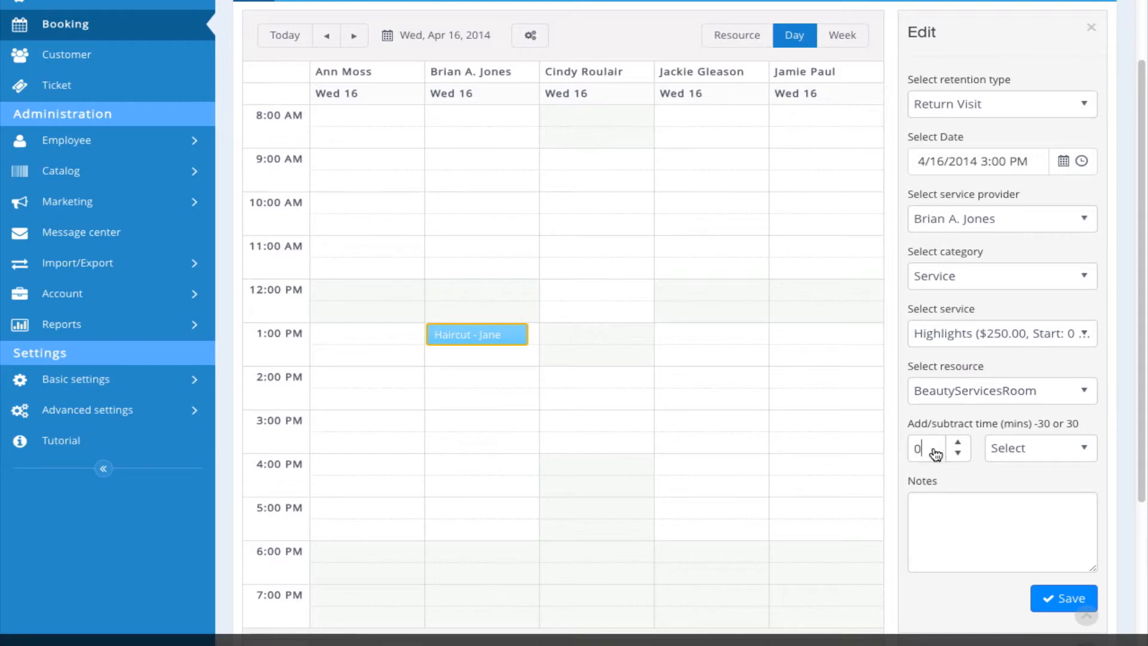
click(957, 444)
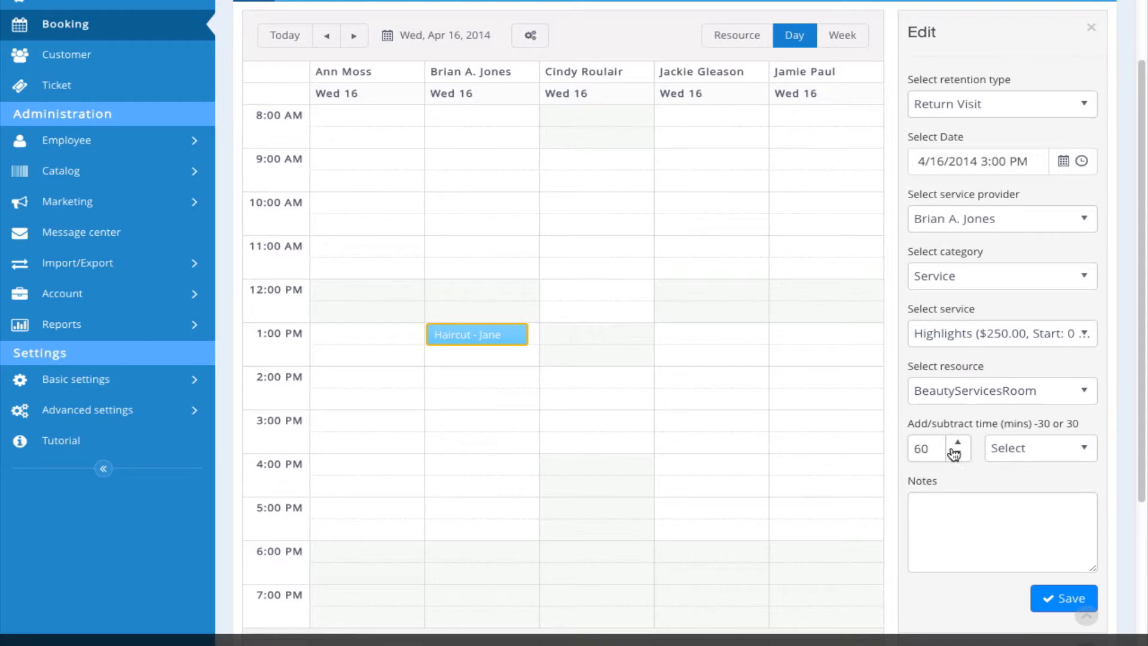
click(1036, 447)
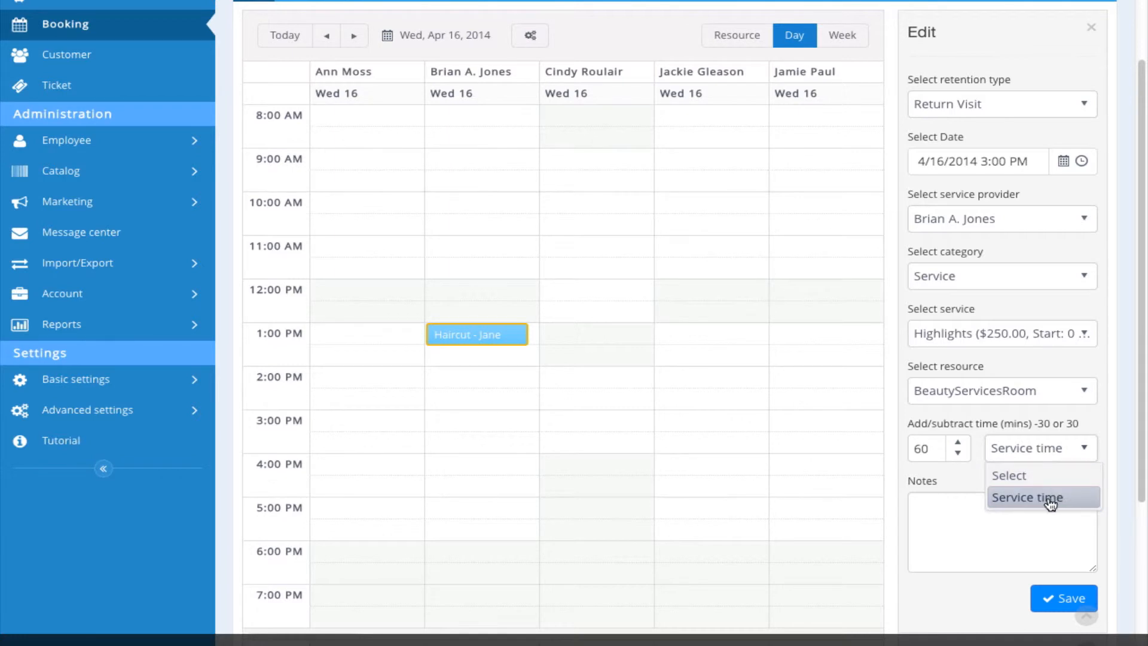
click(1026, 497)
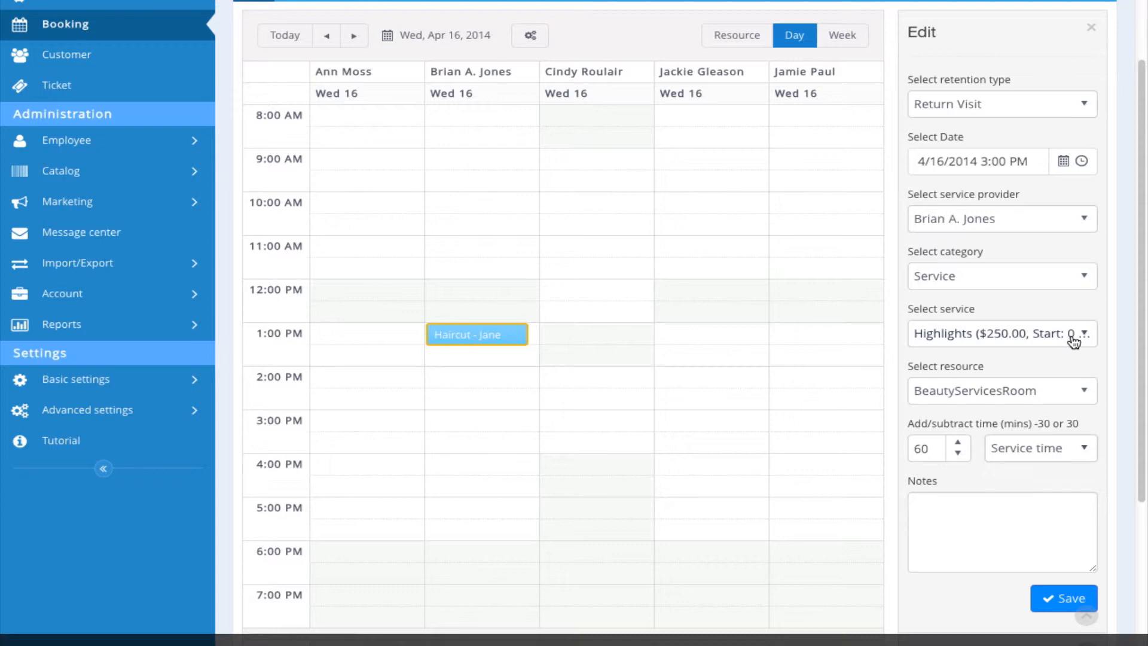
mouse_move(1074, 345)
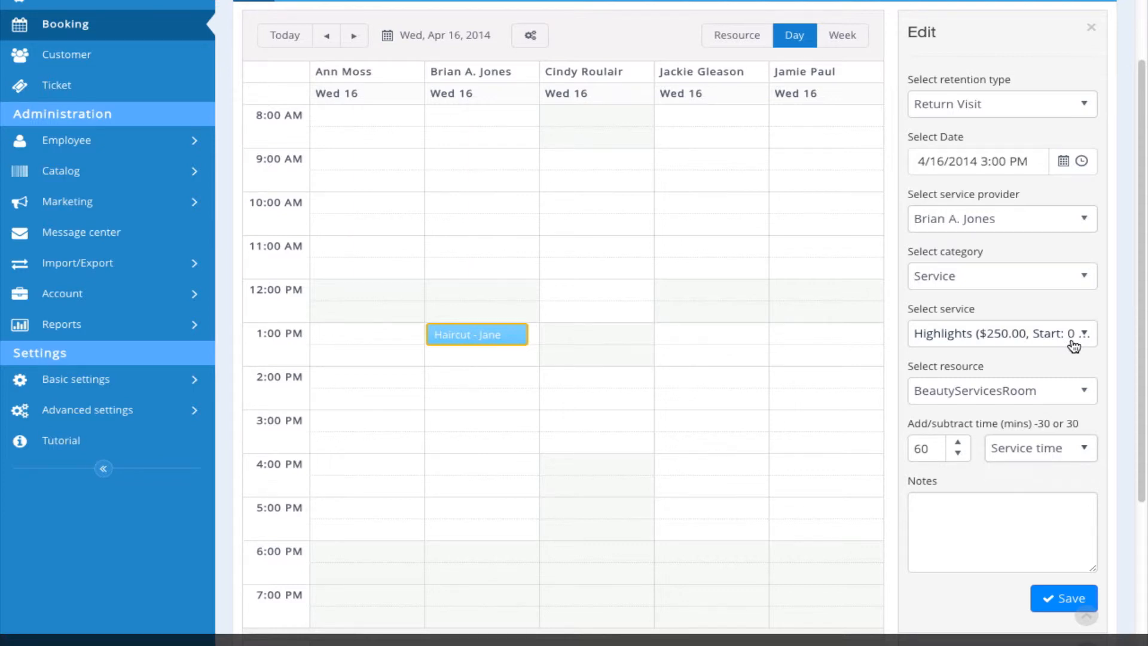
mouse_move(930, 469)
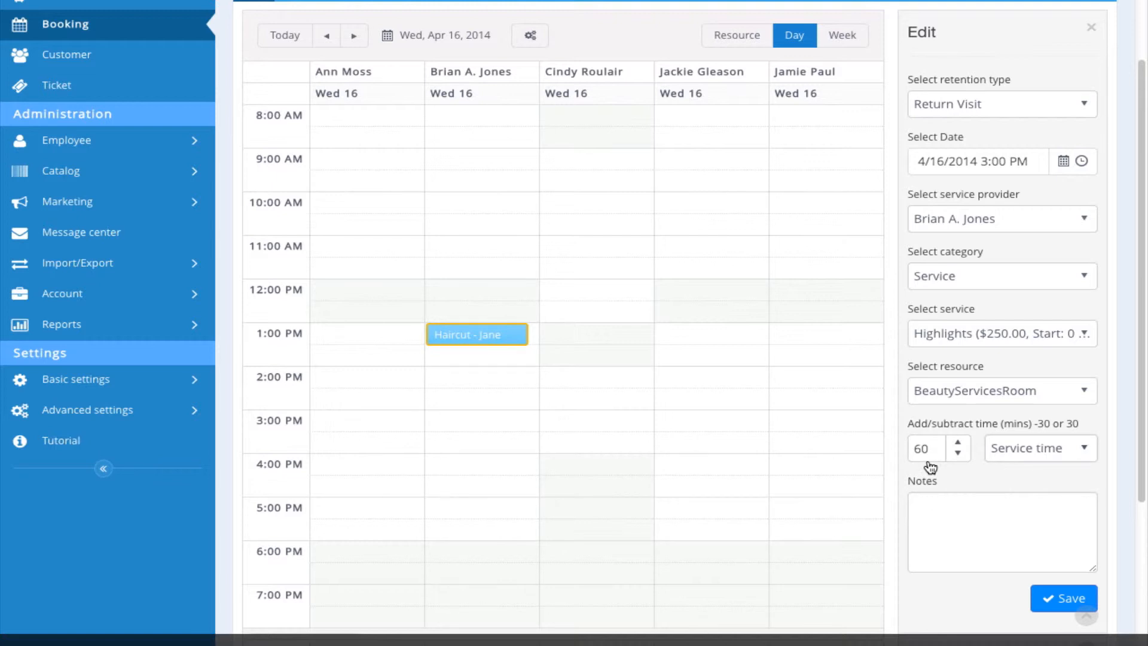
scroll(down, 3)
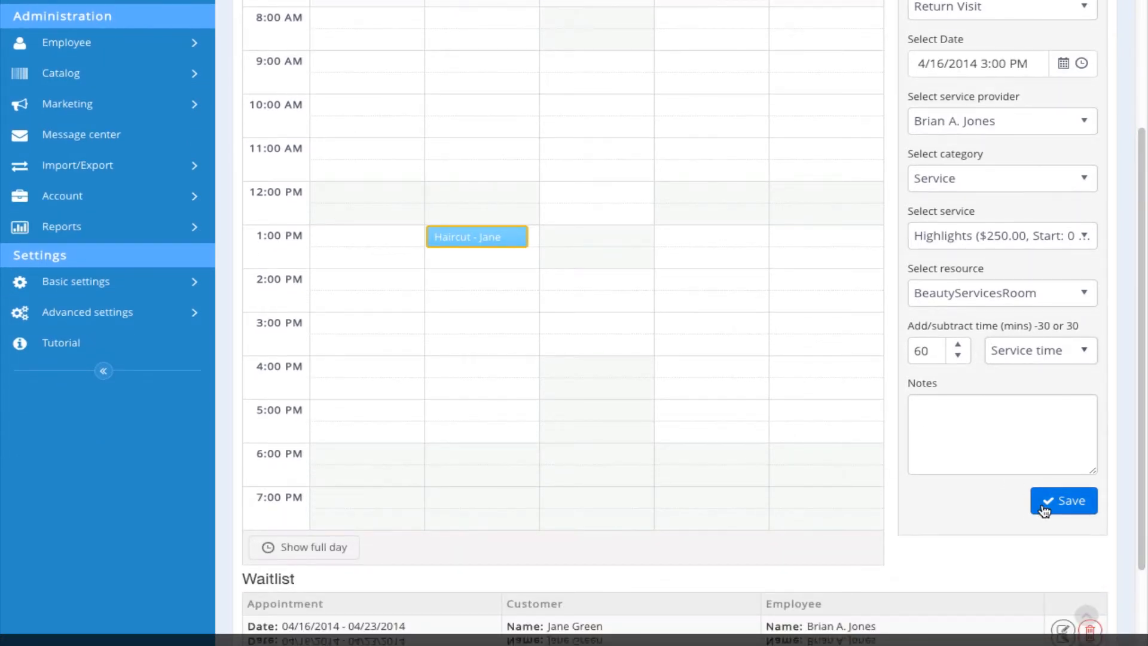
click(1063, 501)
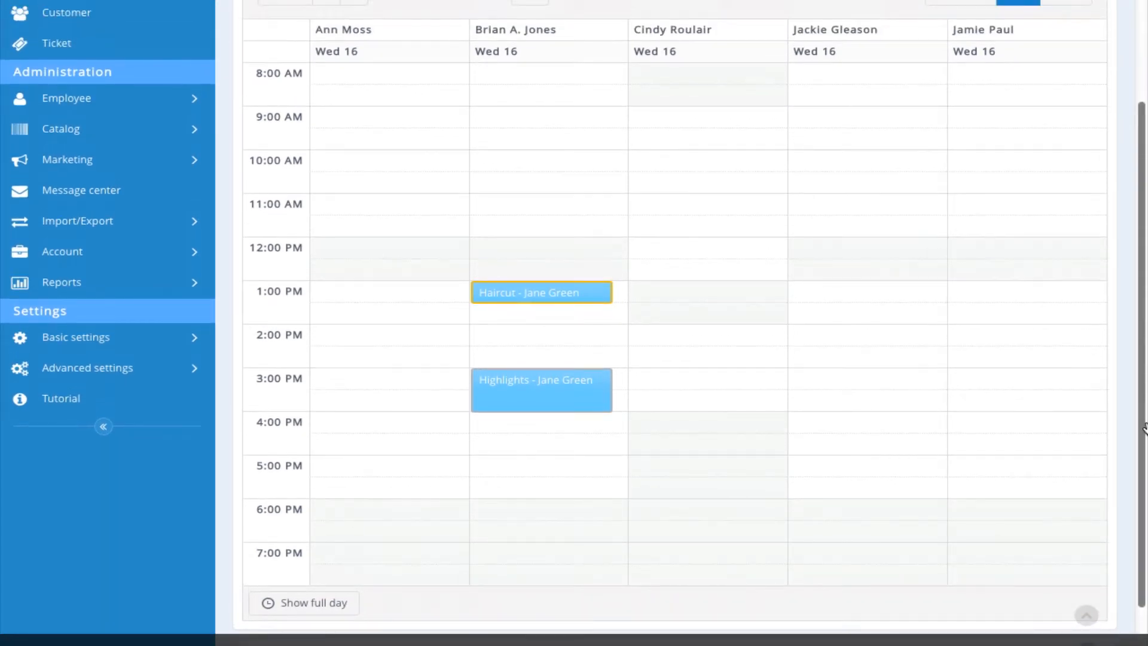
mouse_move(547, 401)
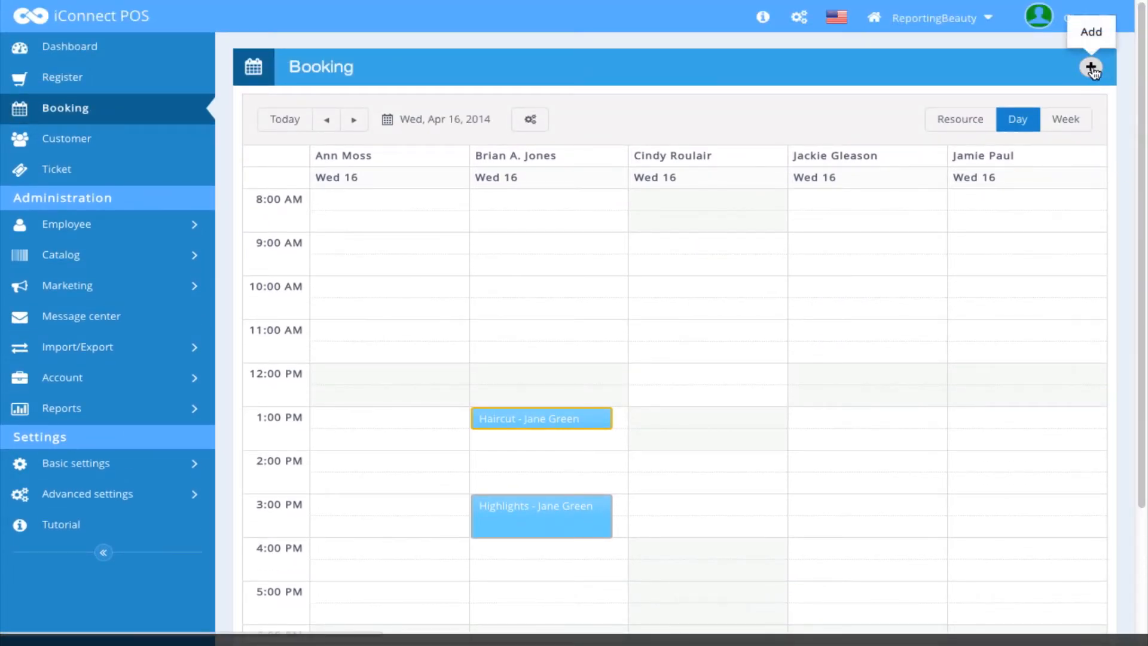
click(1090, 67)
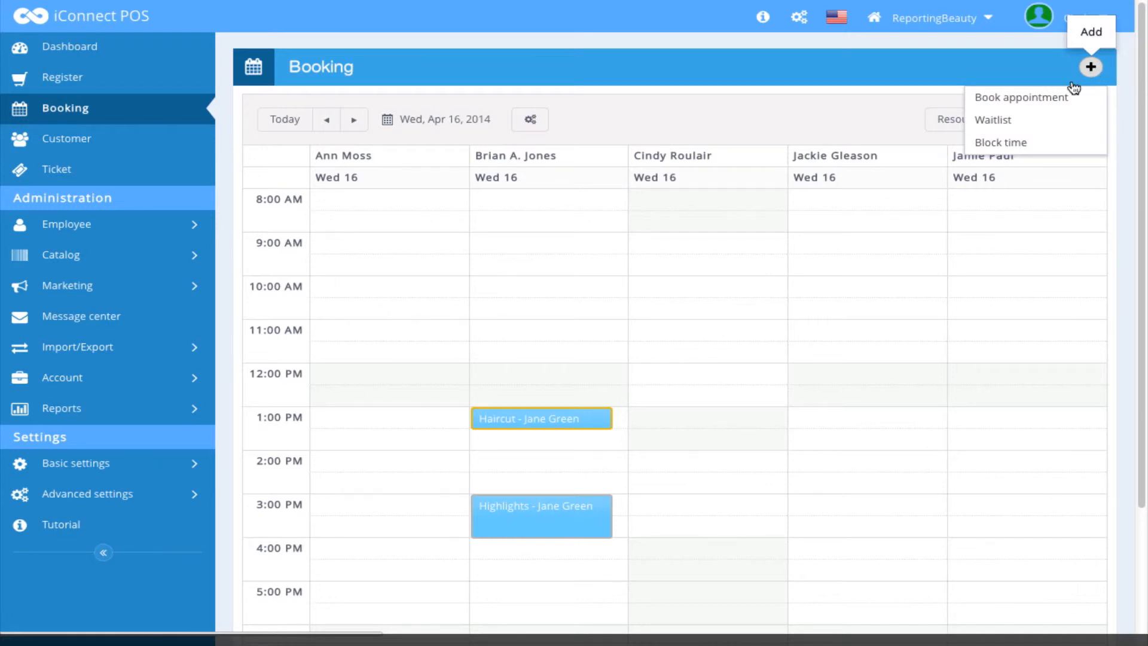
click(1001, 142)
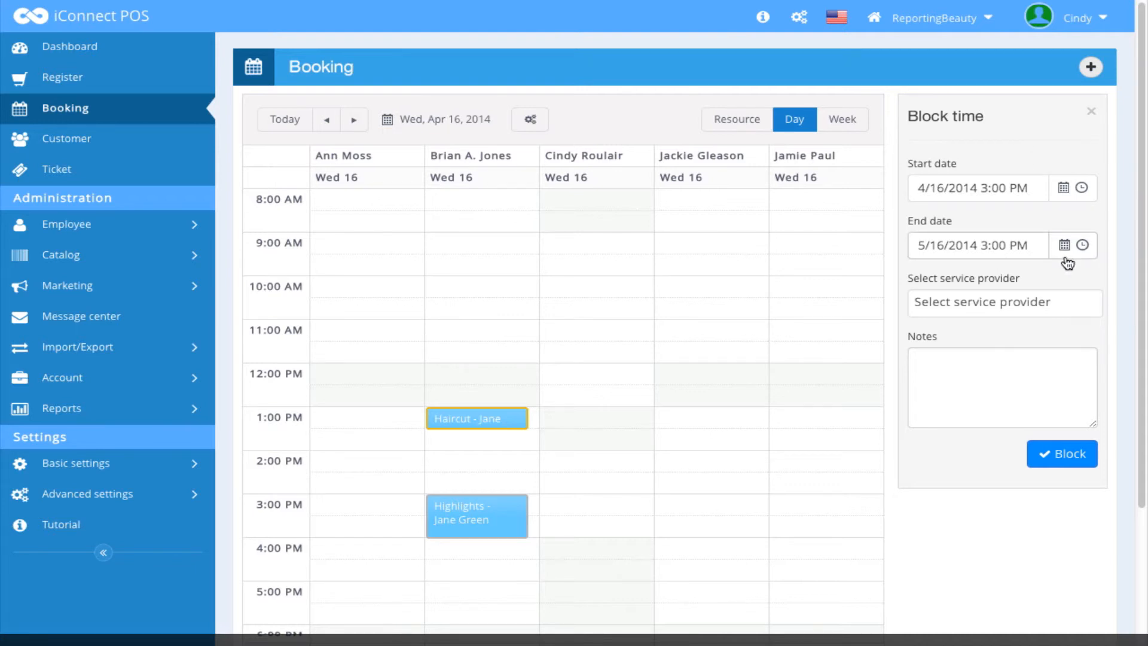
click(1005, 303)
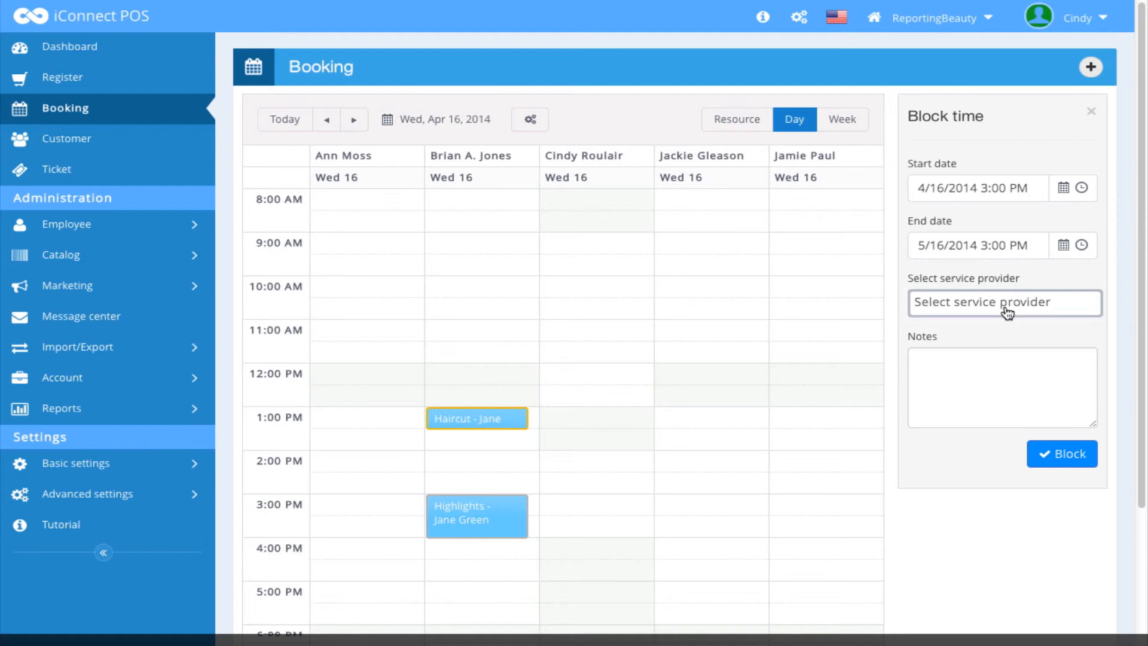
mouse_move(1009, 312)
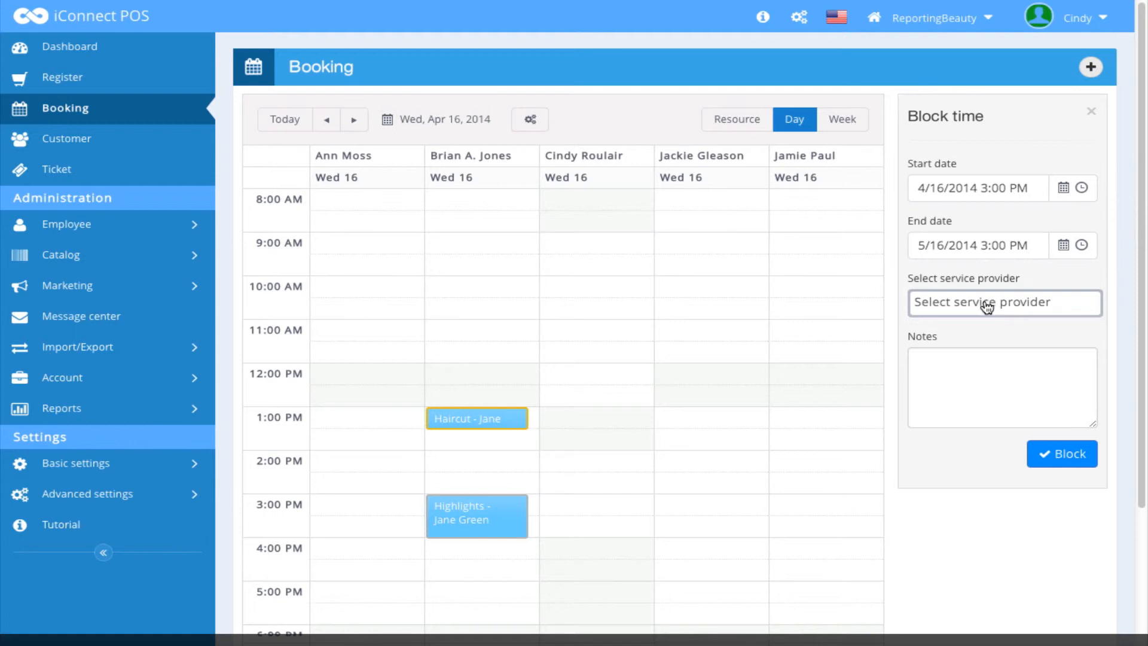
click(1004, 303)
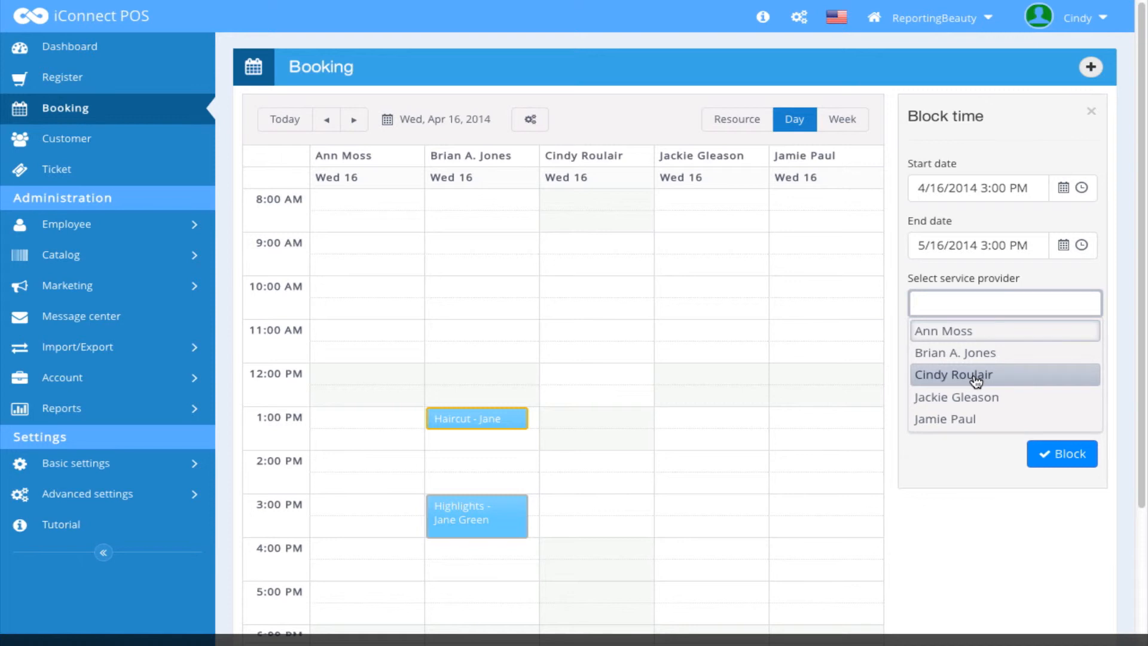
click(954, 375)
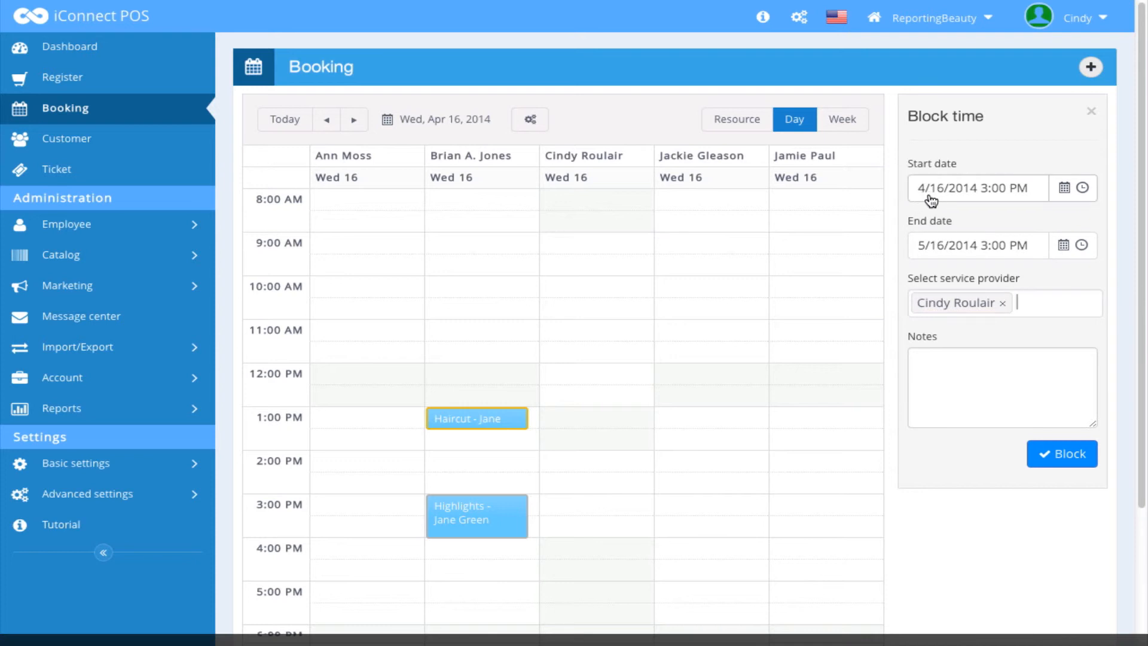
mouse_move(1004, 198)
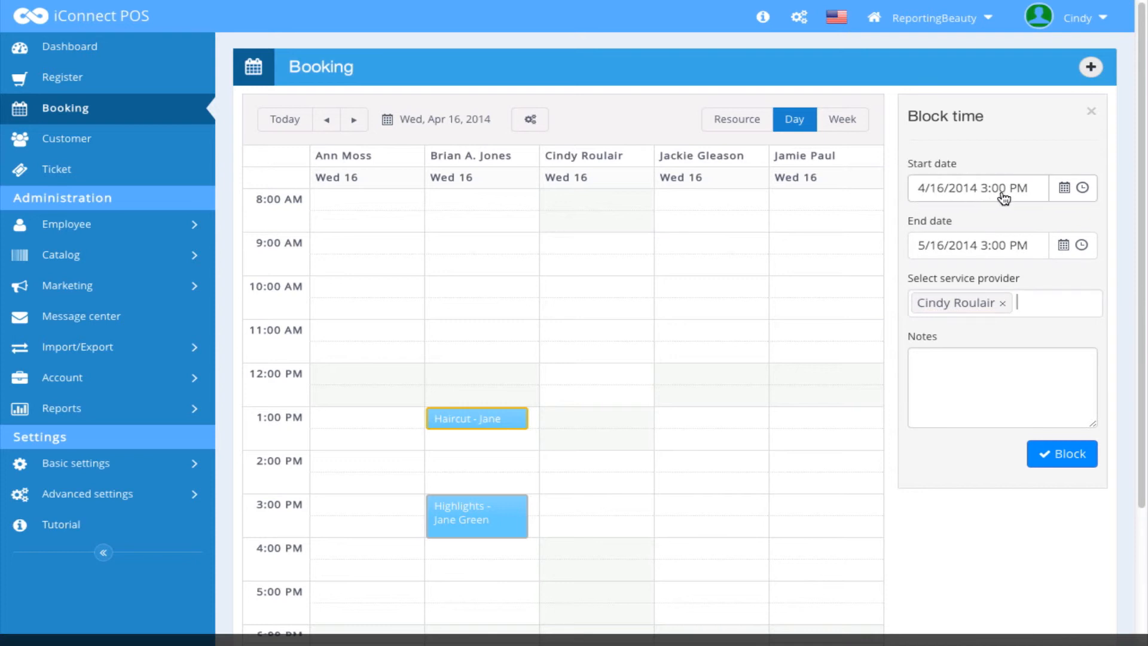
mouse_move(1016, 209)
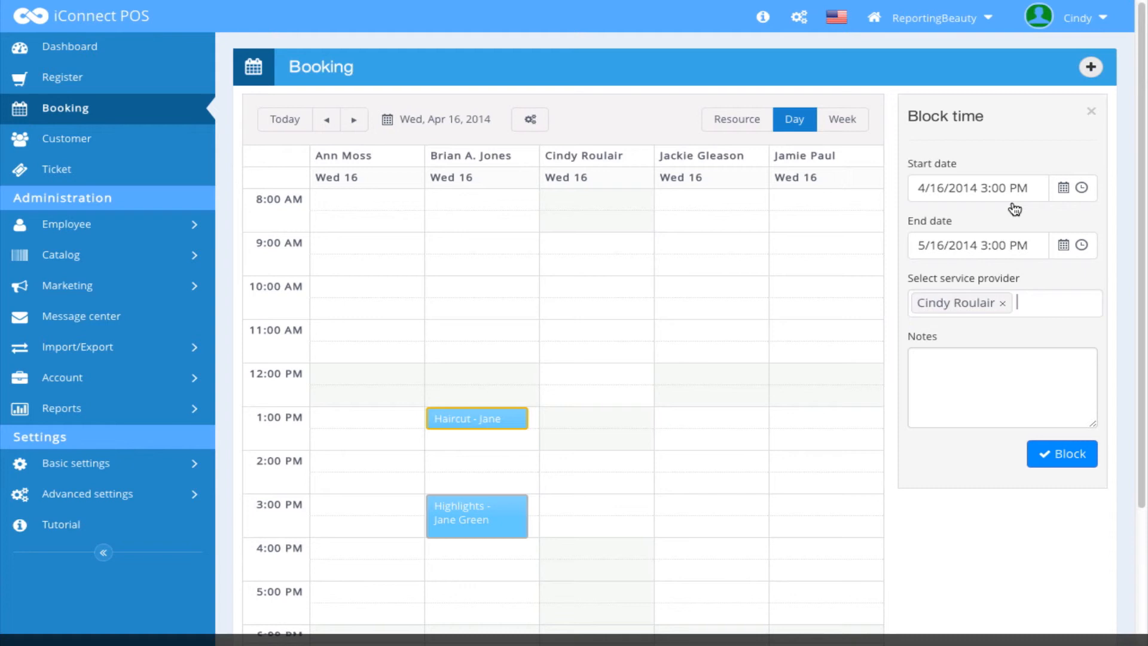
mouse_move(960, 281)
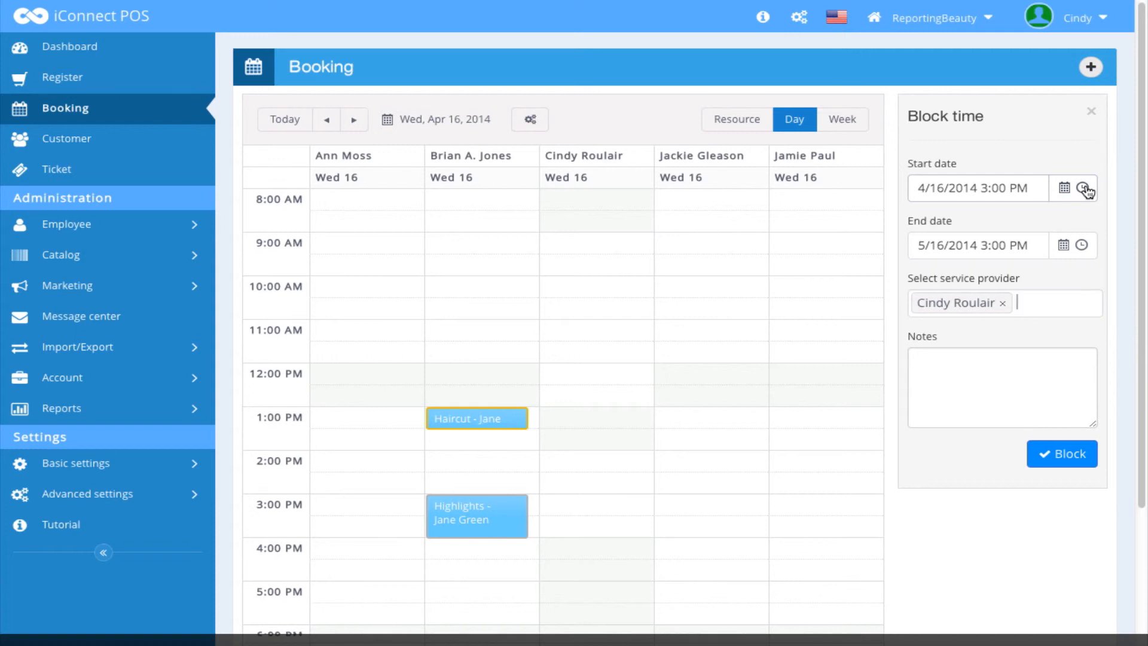
- Set the block to start at 9:00 AM and end April 16, 2014 at 12:00 PM
click(1087, 188)
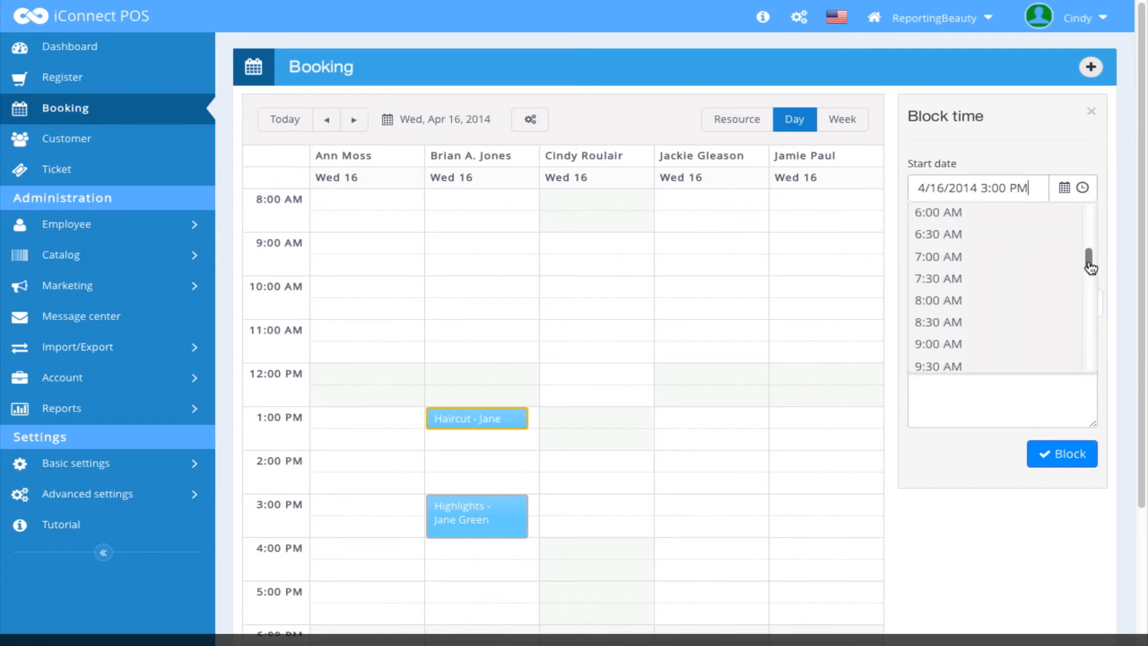
scroll(down, 3)
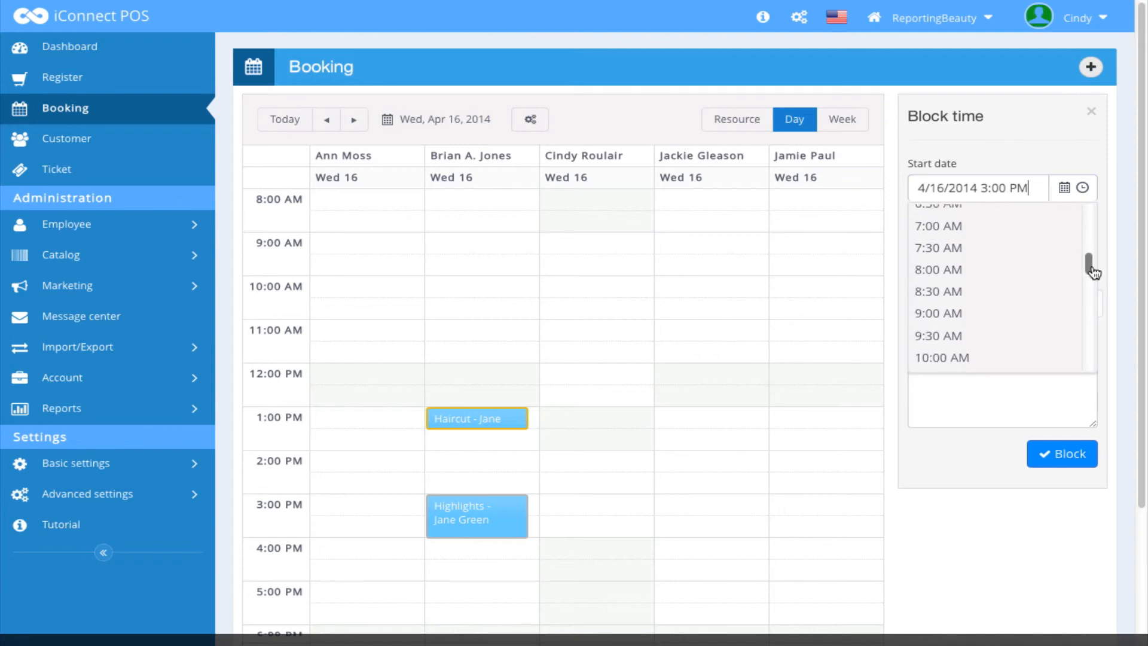
click(938, 313)
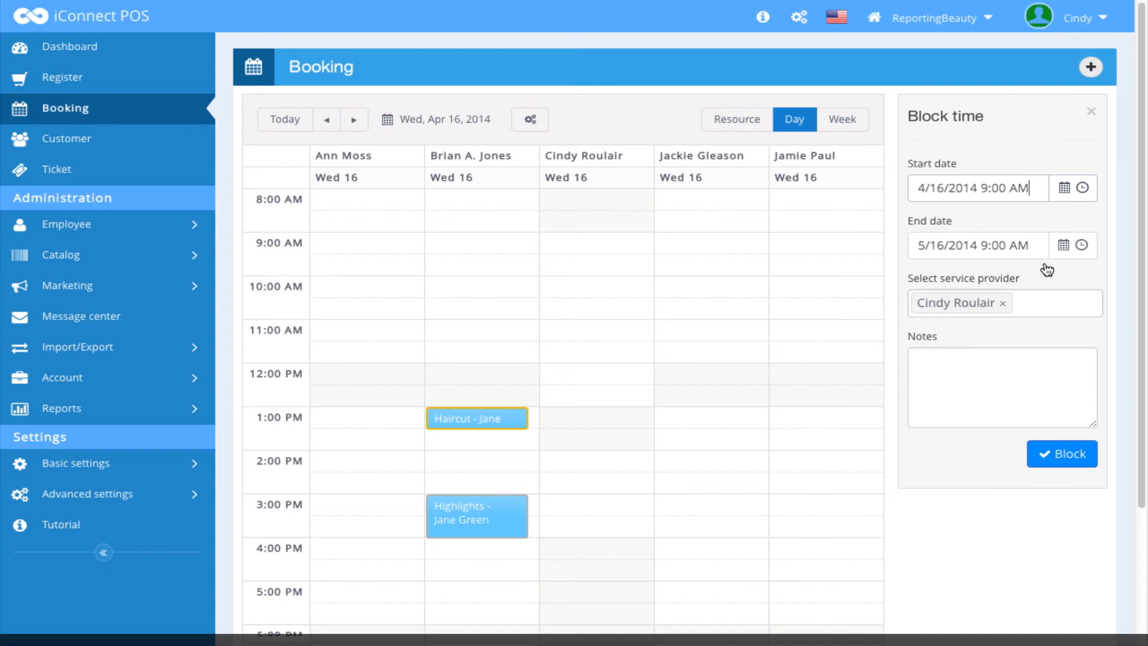
click(1064, 245)
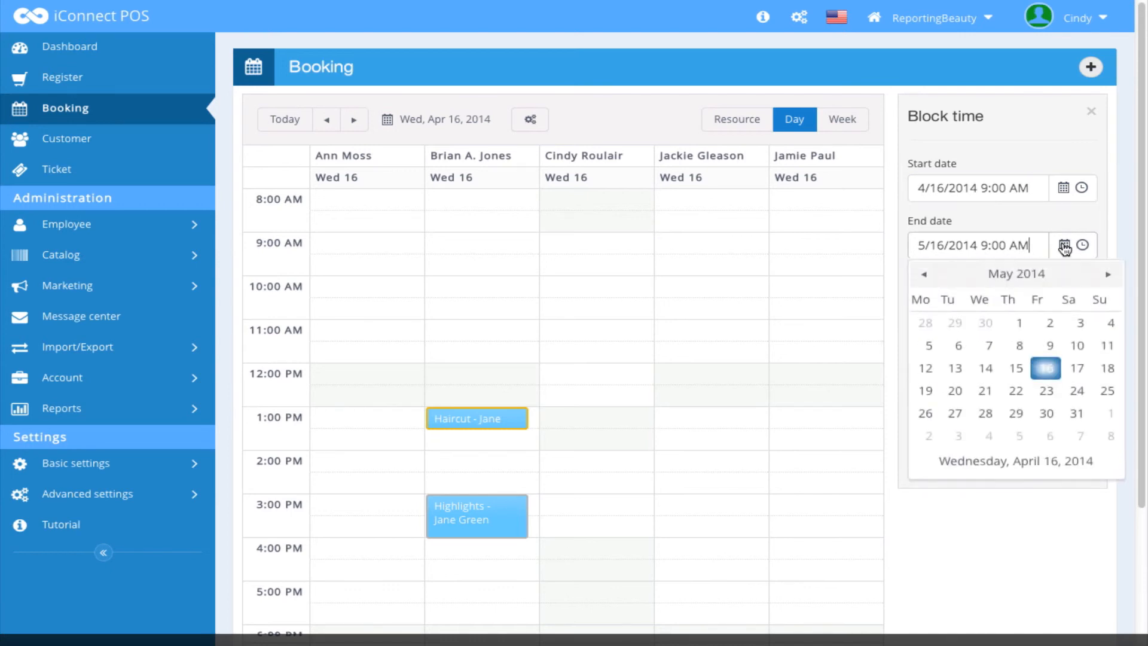
click(925, 274)
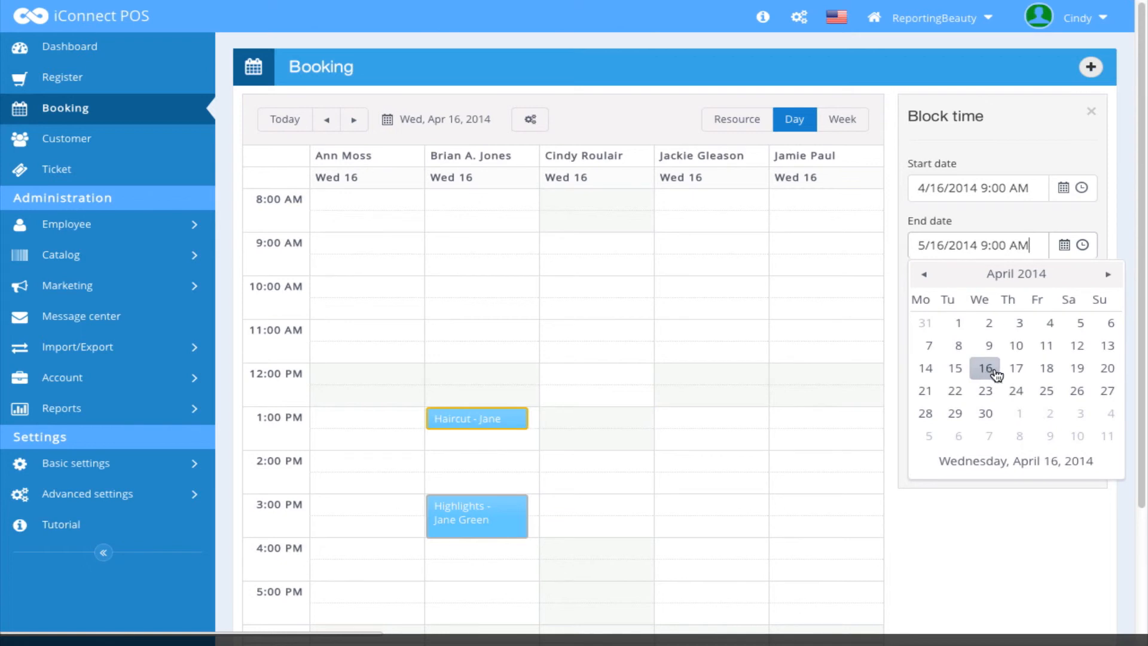
click(985, 368)
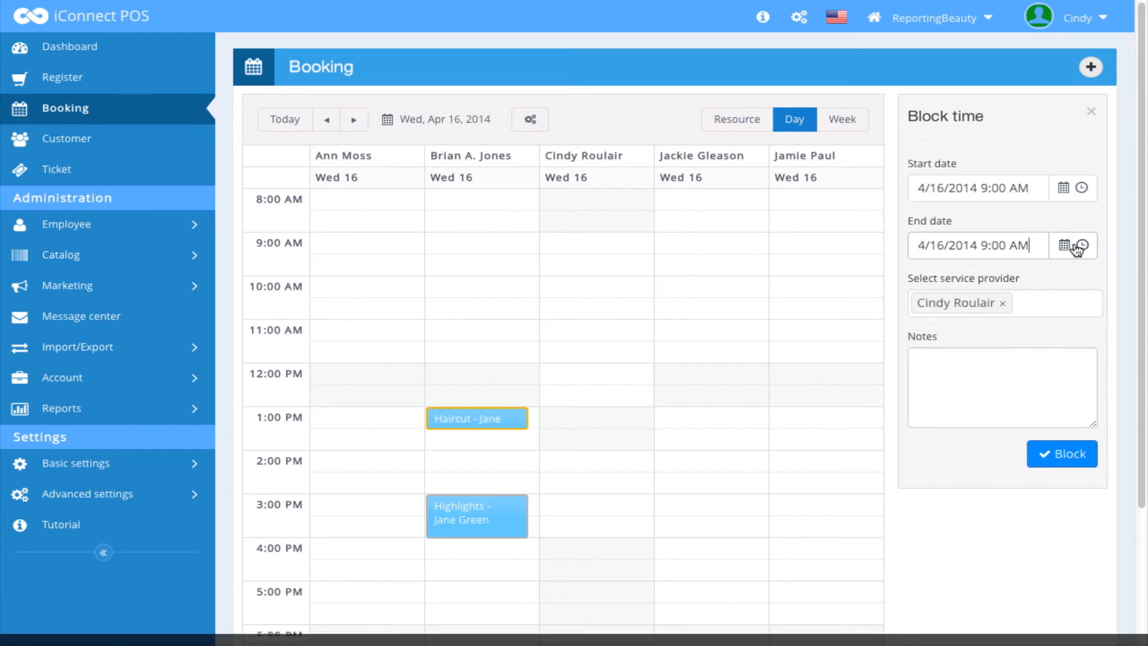
click(1084, 245)
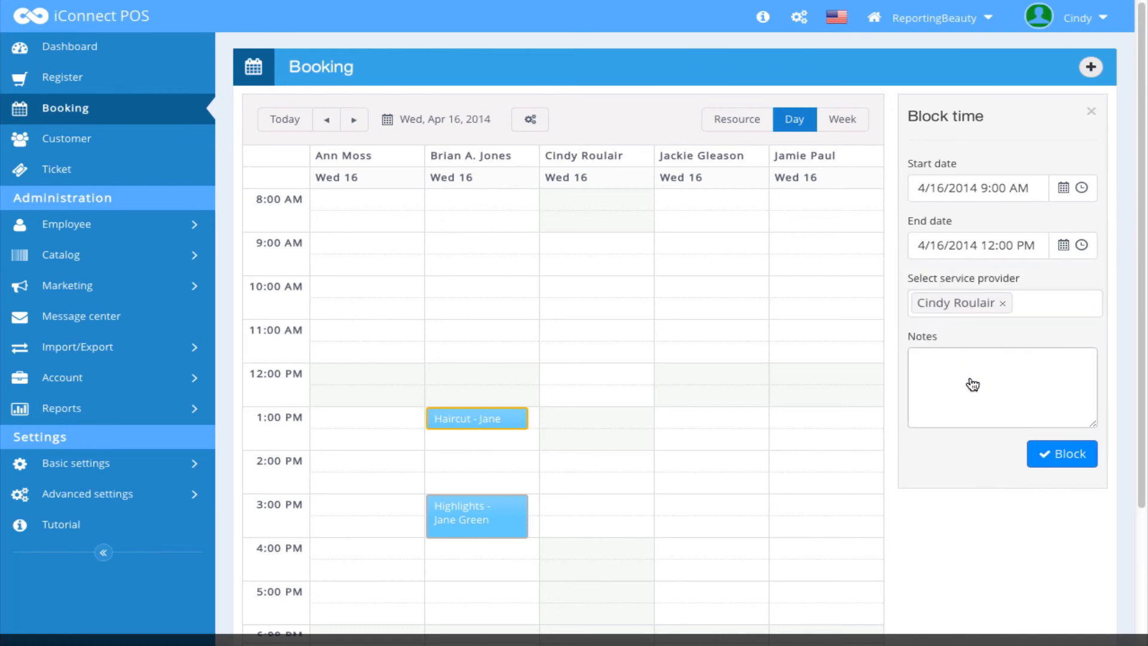
- Add the note 'Cindy is in training today.' and save the blocked time
text(Cindy i)
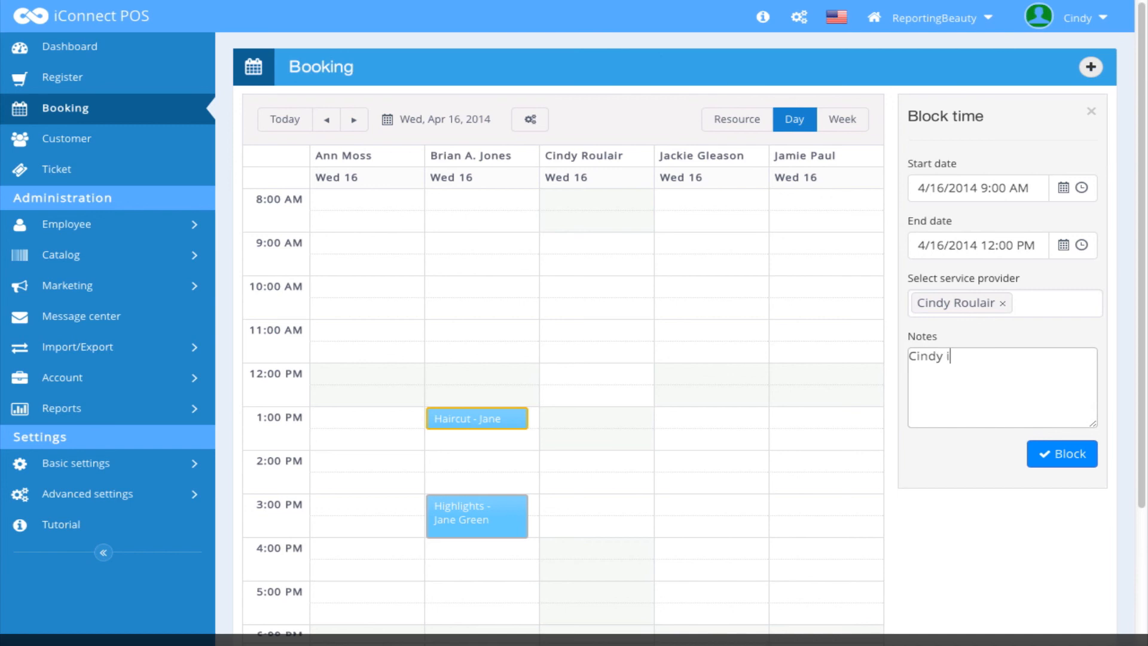
text(s in train)
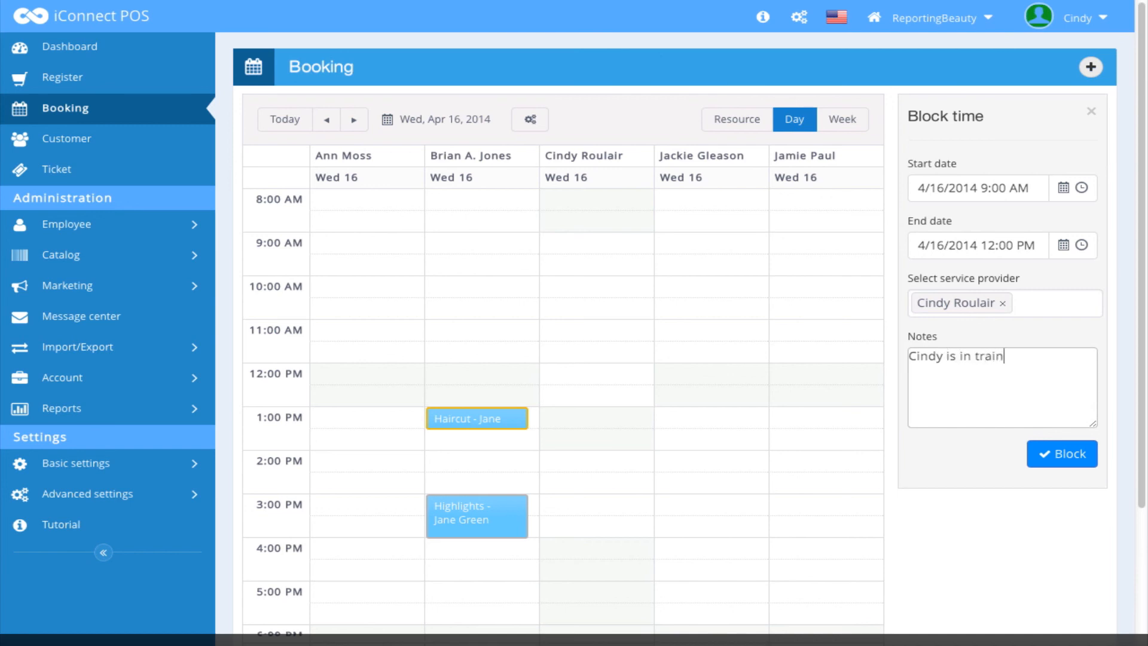
text(ing today.)
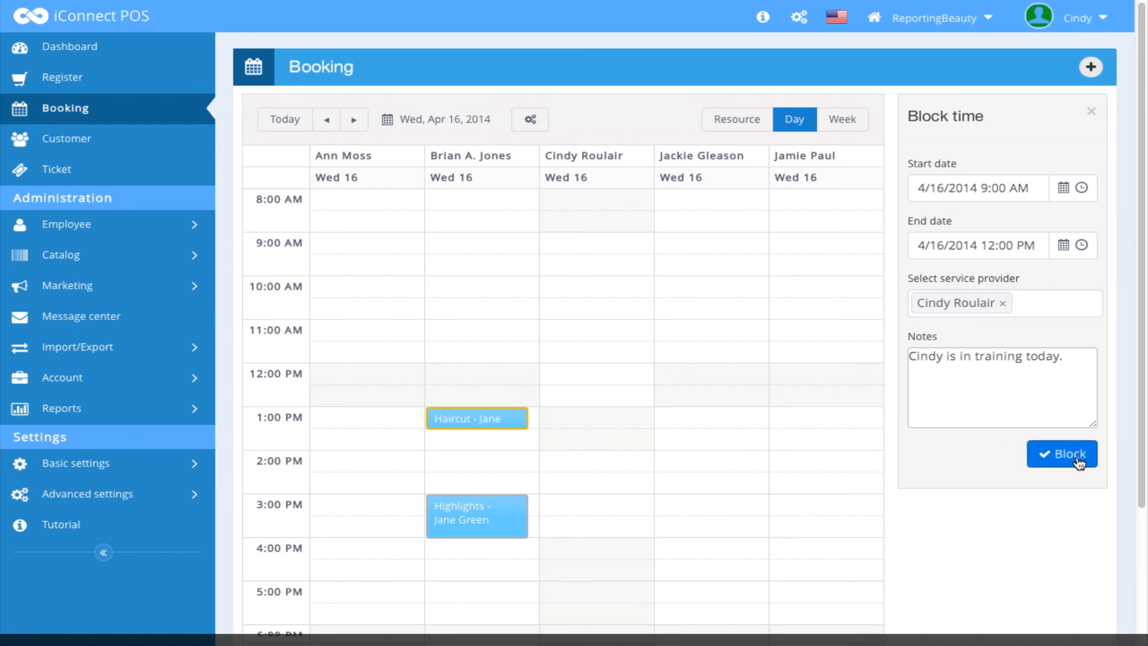
click(1061, 454)
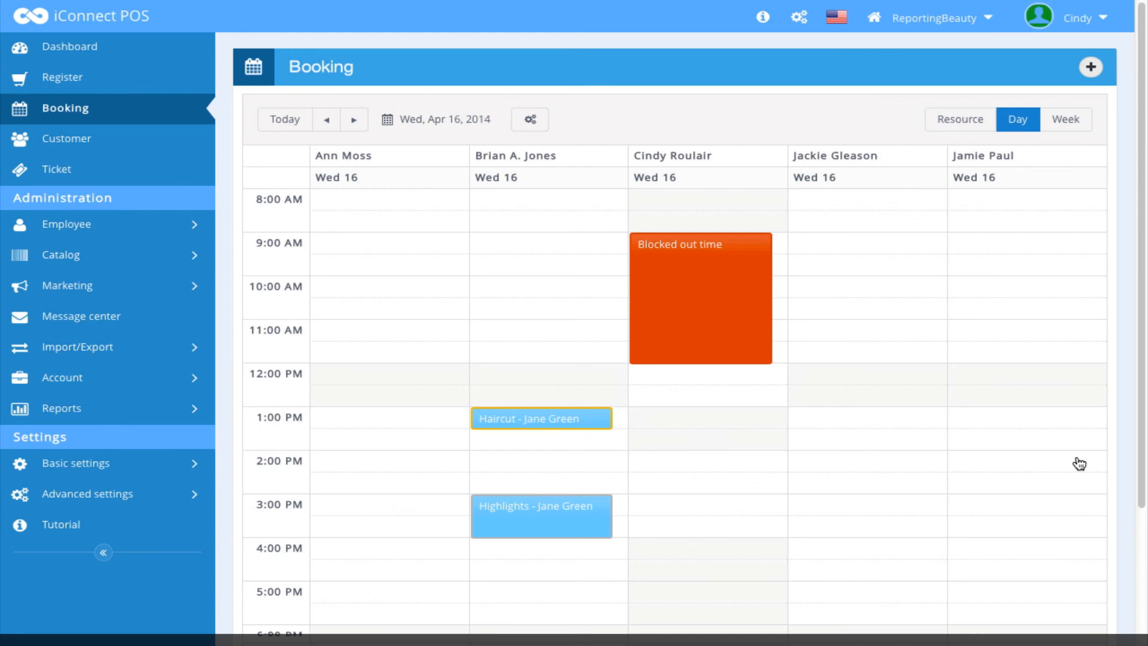
mouse_move(741, 184)
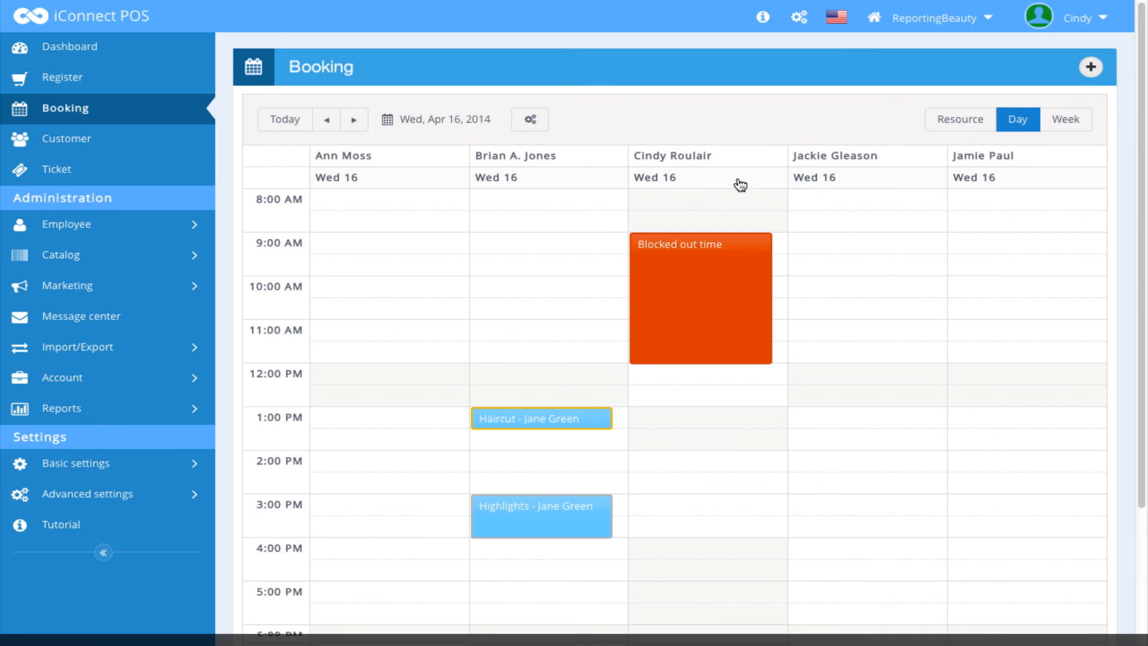
mouse_move(686, 297)
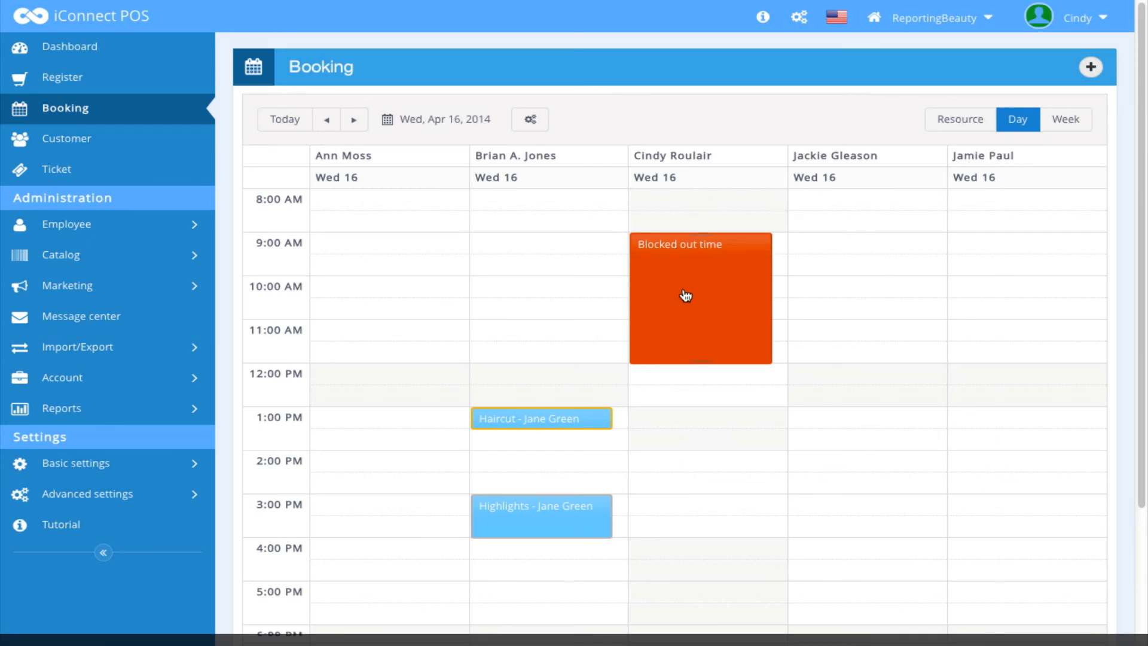